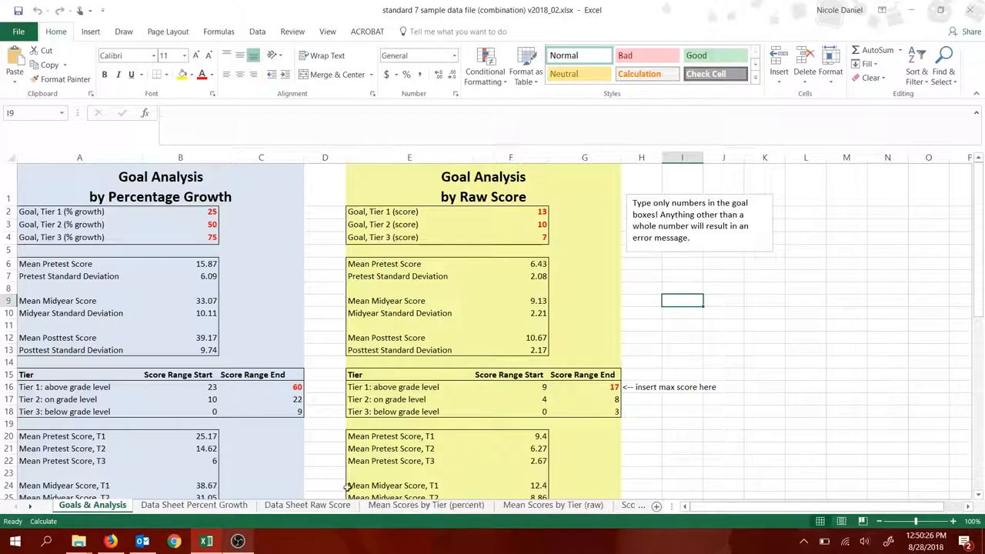
mouse_move(508, 467)
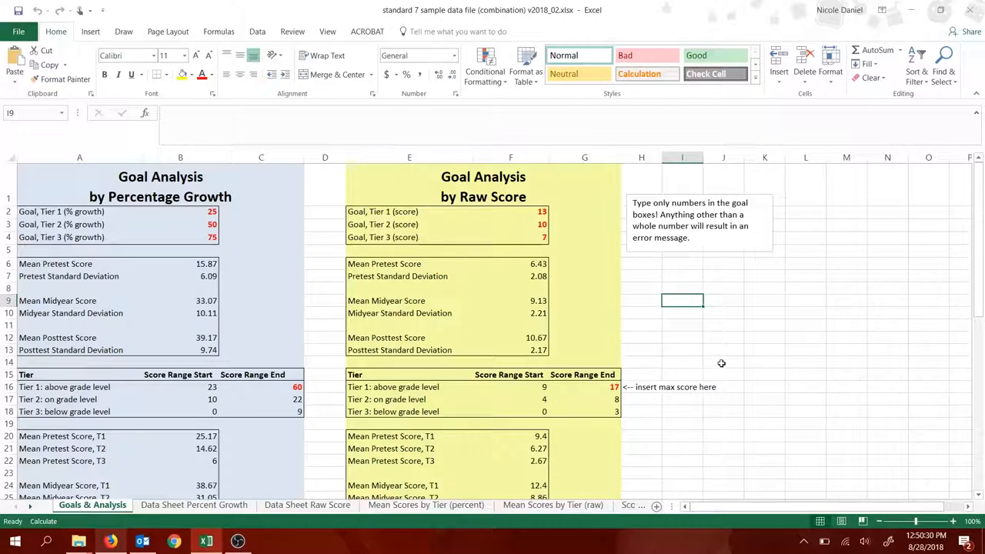
mouse_move(252, 247)
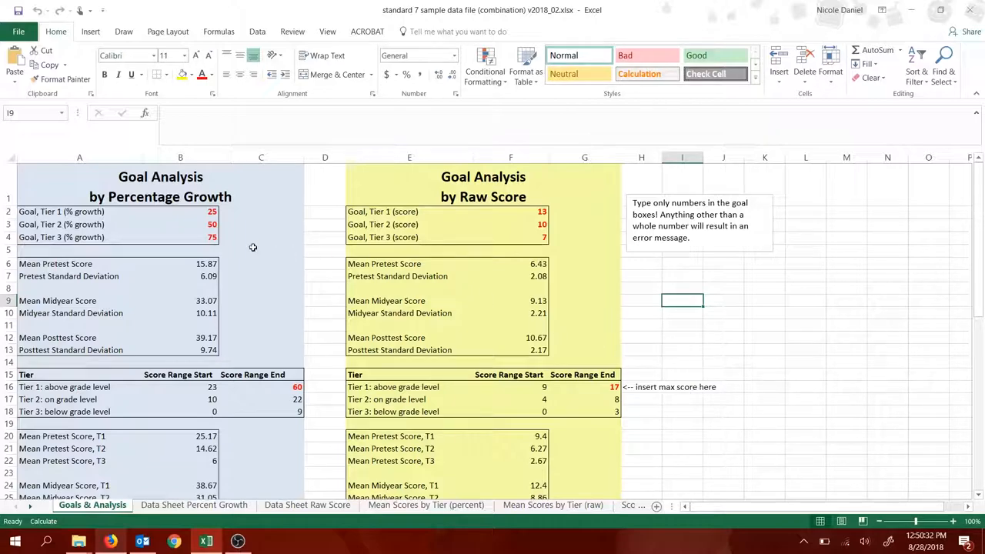
mouse_move(303, 321)
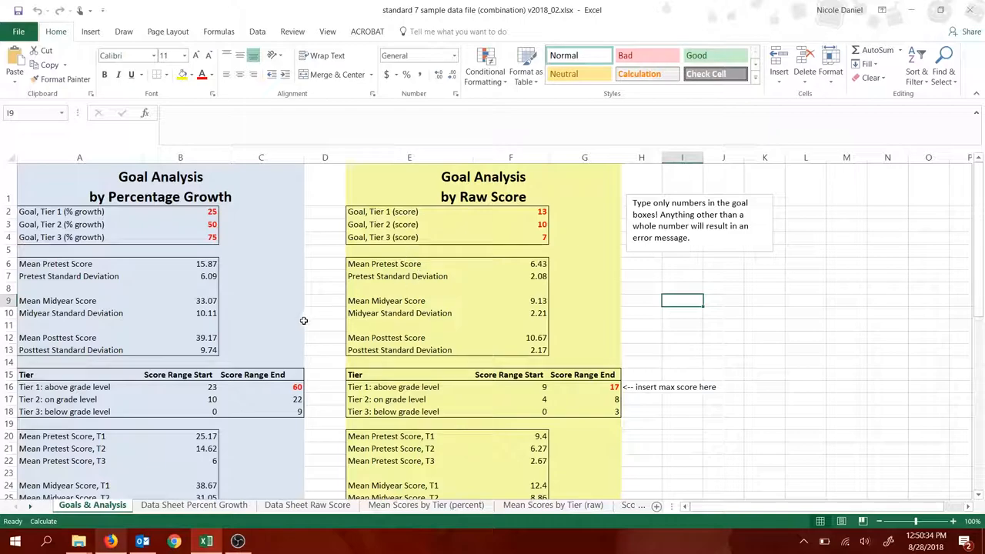
Step: Scroll through the current sheet, then switch to the Data Sheet Percent Growth sheet
scroll(down, 3)
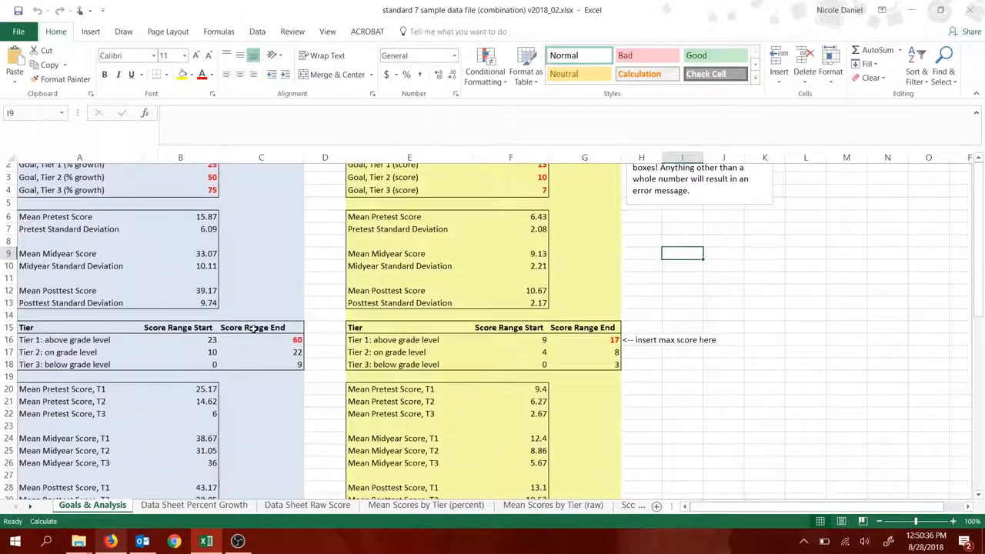
scroll(down, 3)
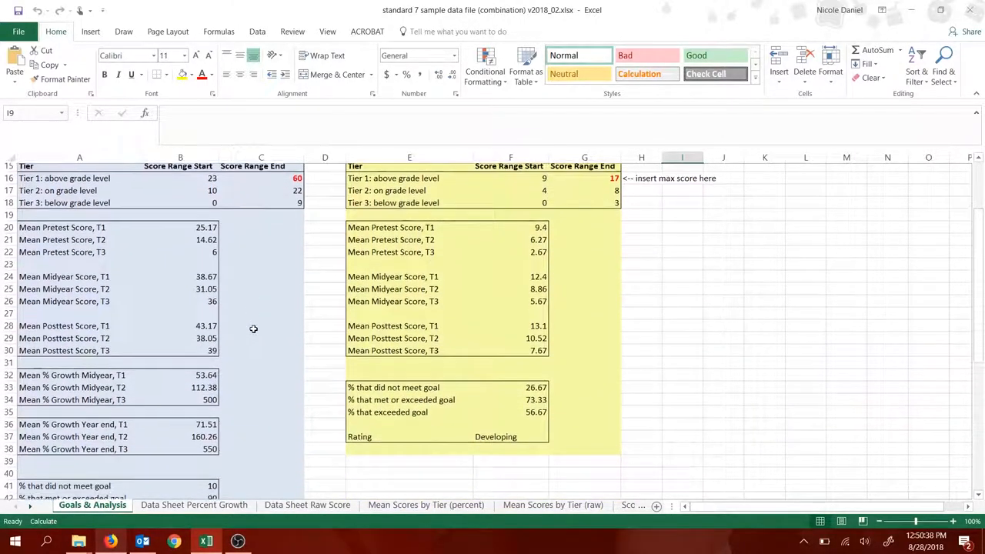
scroll(down, 3)
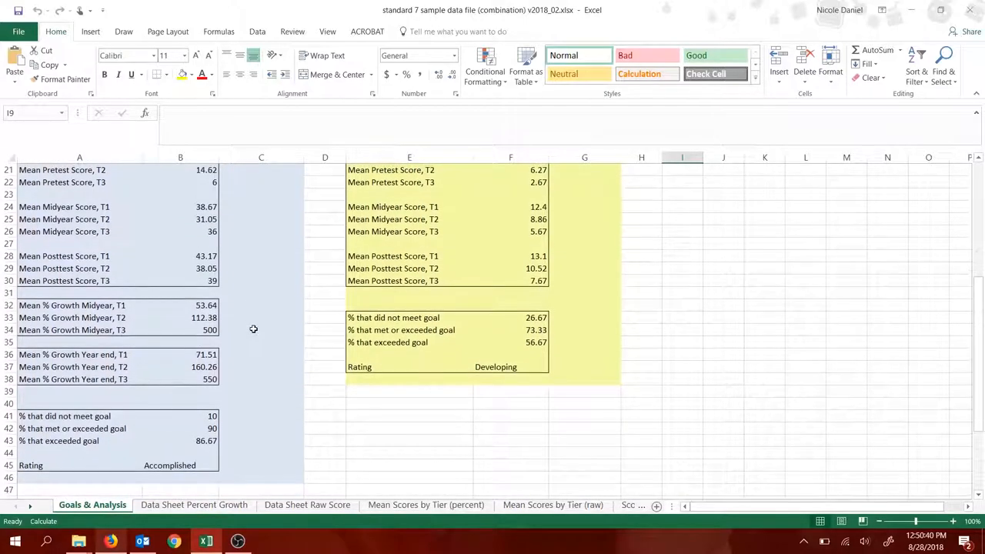
scroll(down, 3)
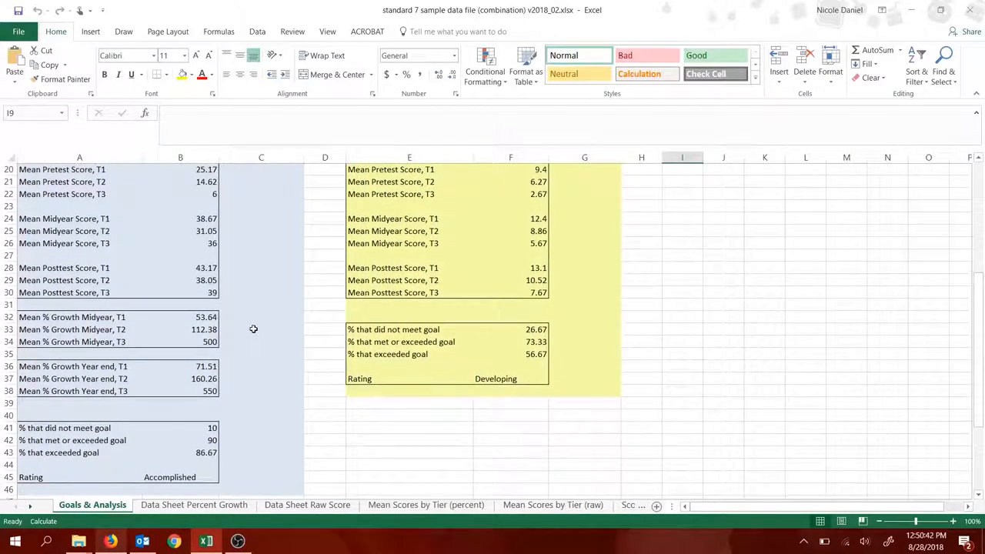
scroll(down, 3)
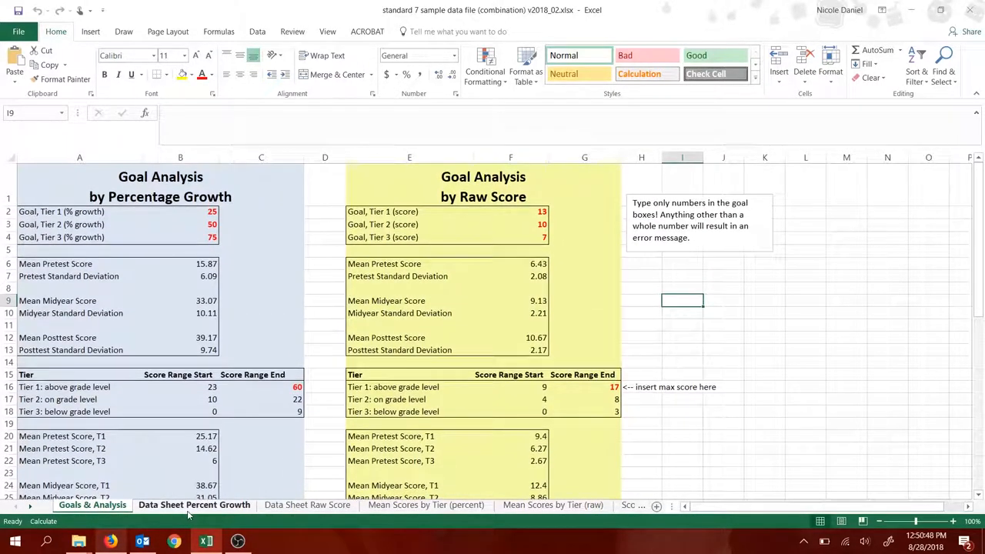
click(194, 505)
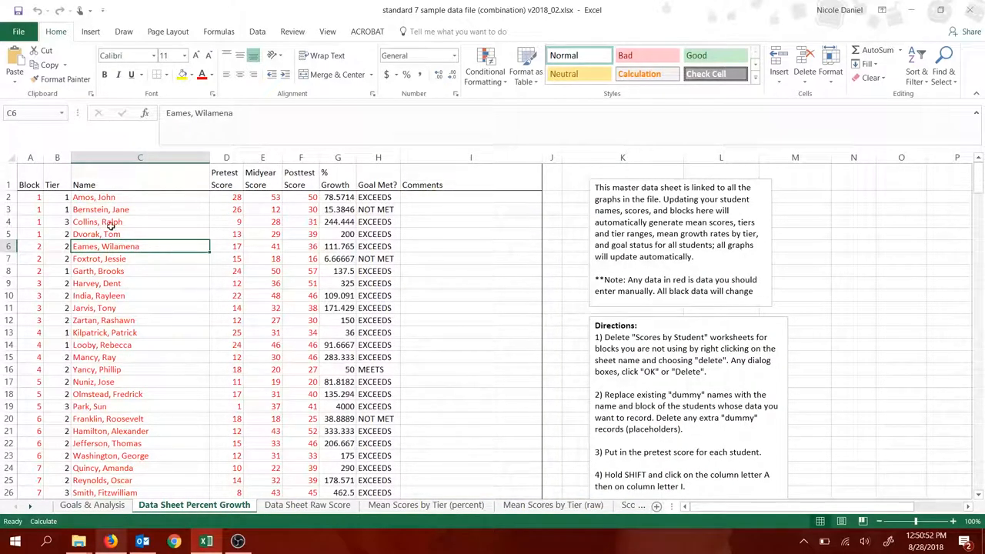
mouse_move(266, 266)
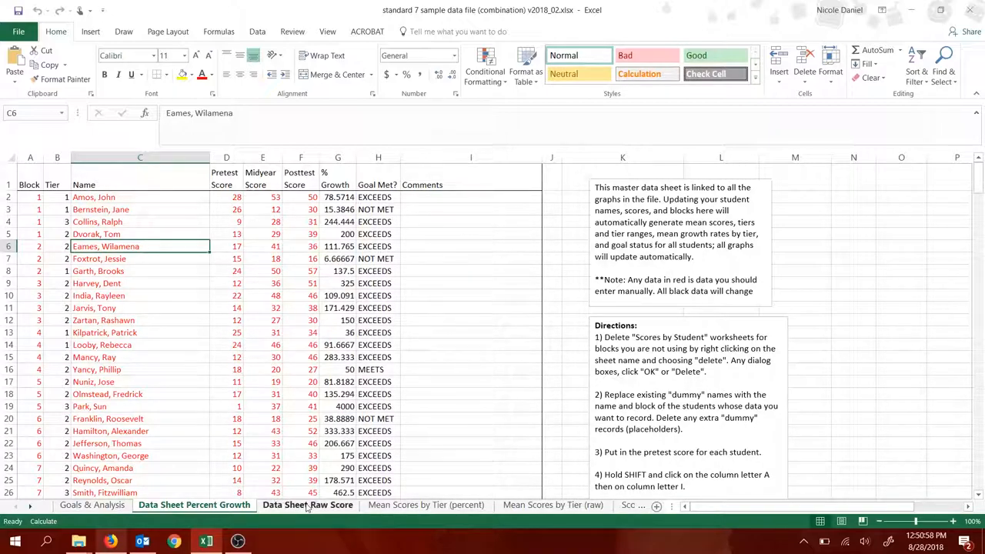
Step: Show and select the Mean Scores by Tier (percent) column chart of Goal 1 tier means
click(426, 505)
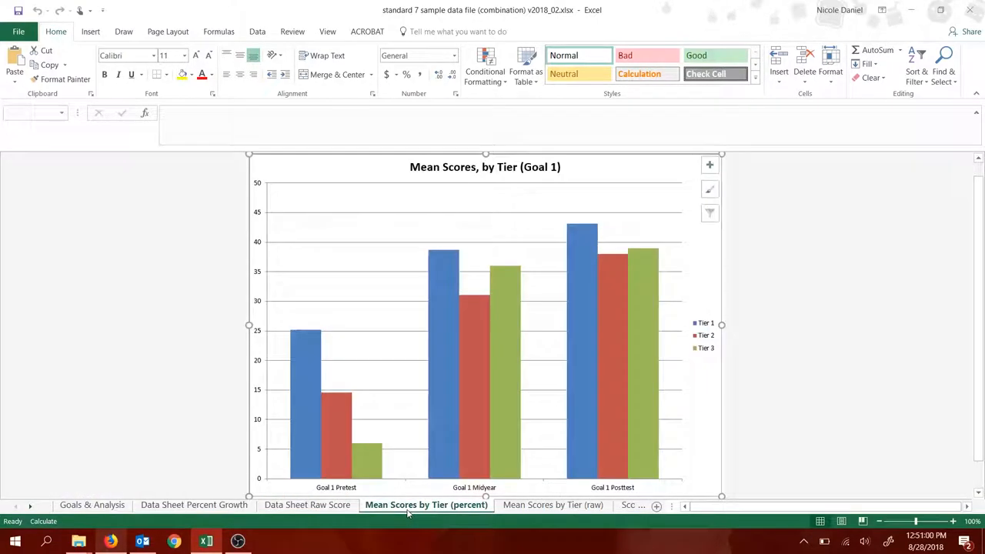
click(485, 323)
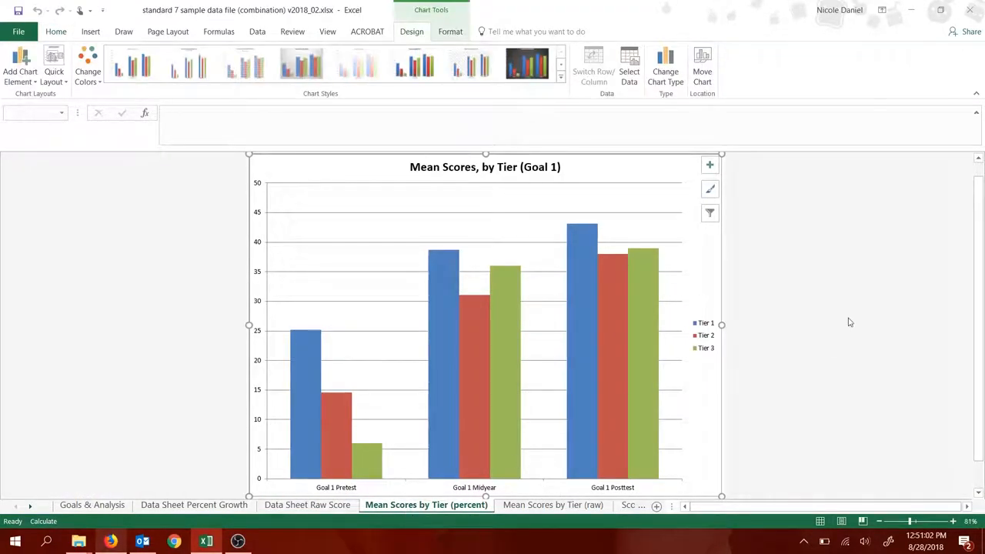
mouse_move(331, 416)
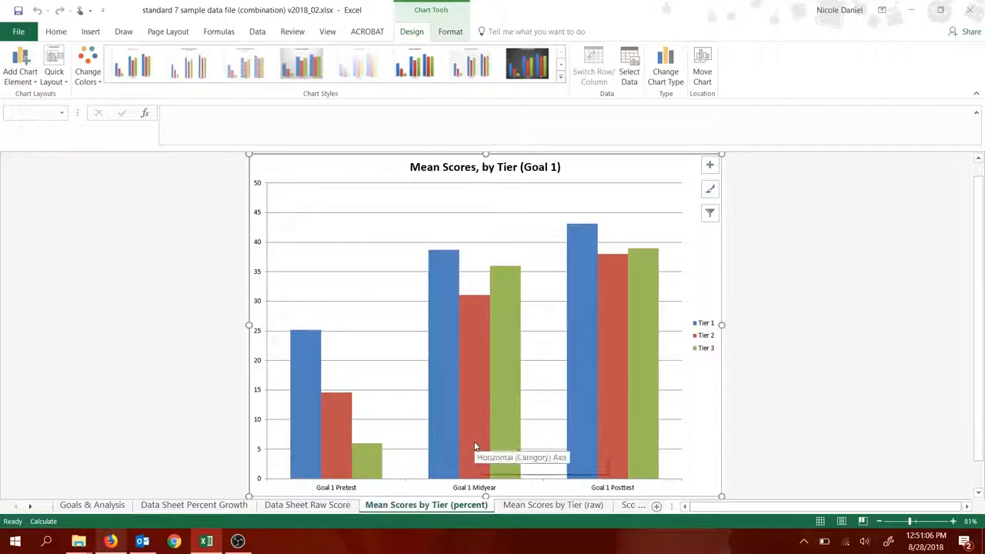
mouse_move(628, 412)
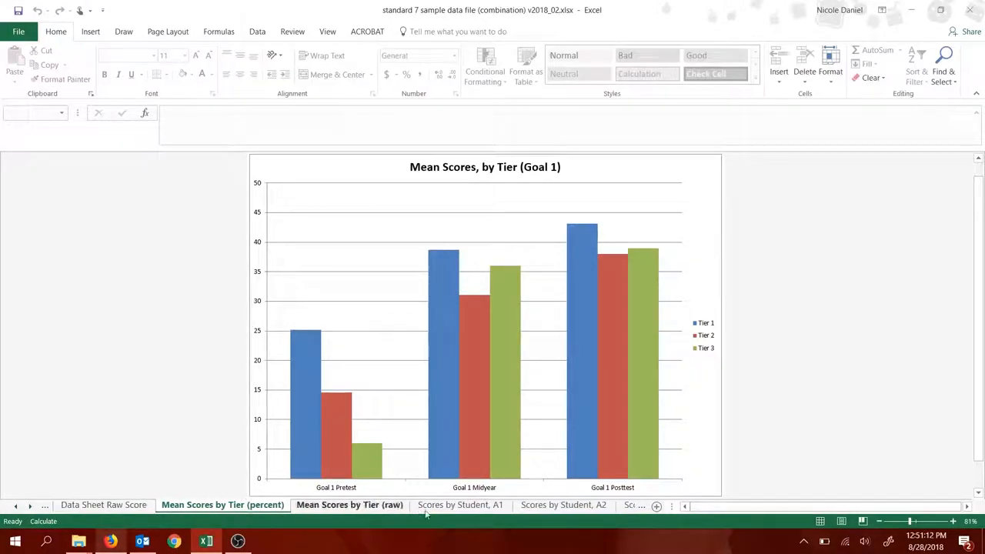
Step: Show the Scores by Student, A1 line chart of Block 1 pretest, midyear and posttest scores
click(461, 505)
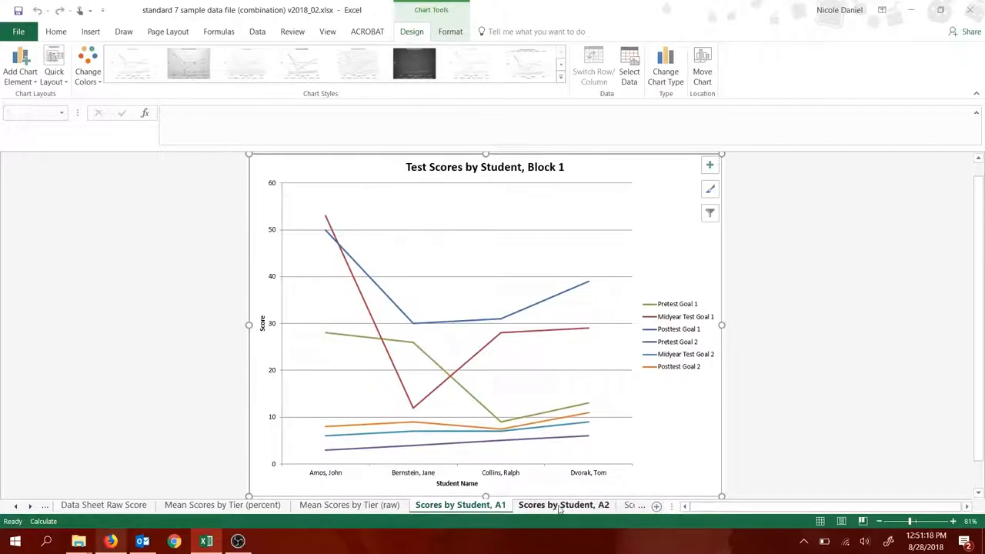
click(460, 505)
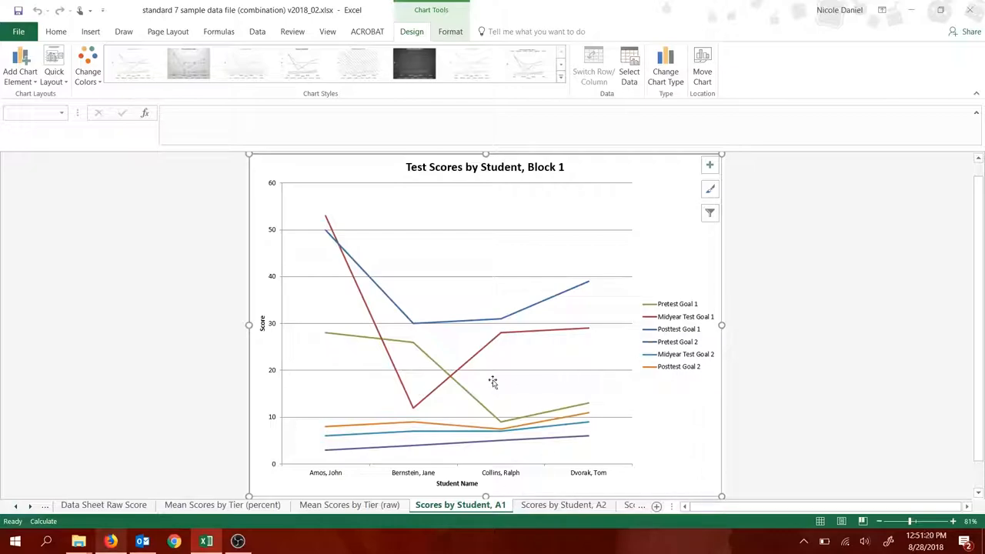
mouse_move(439, 474)
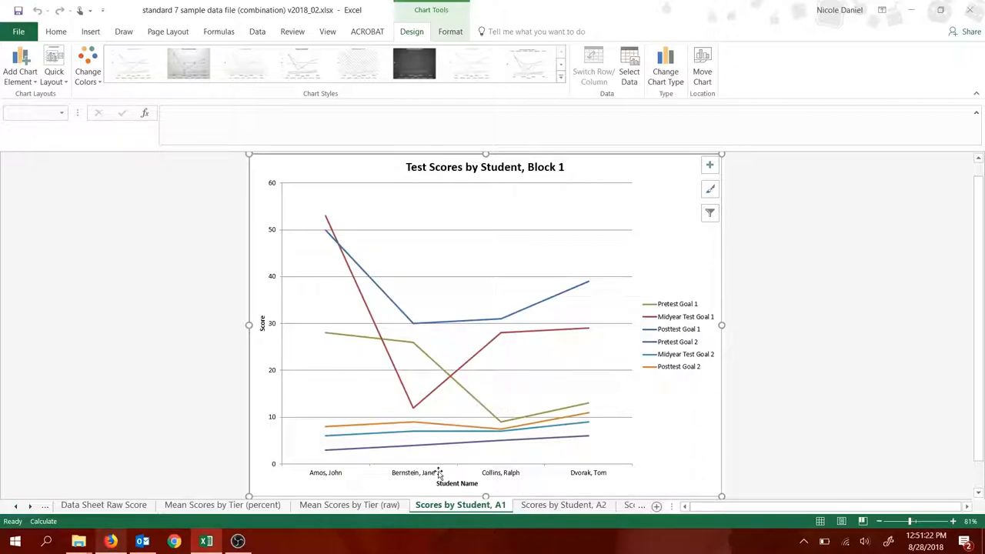
mouse_move(557, 481)
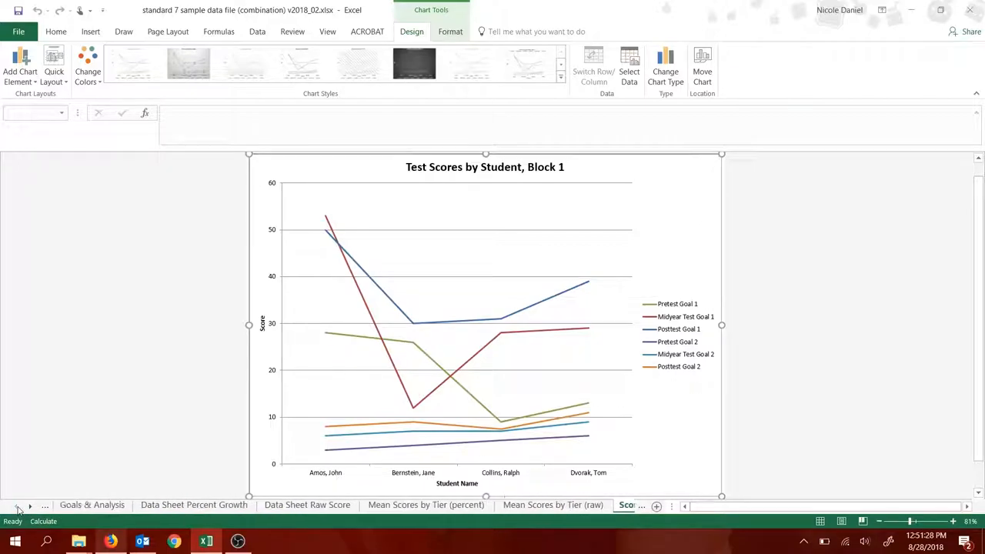
Step: Go via Goals & Analysis back to the Data Sheet Percent Growth sheet
click(91, 505)
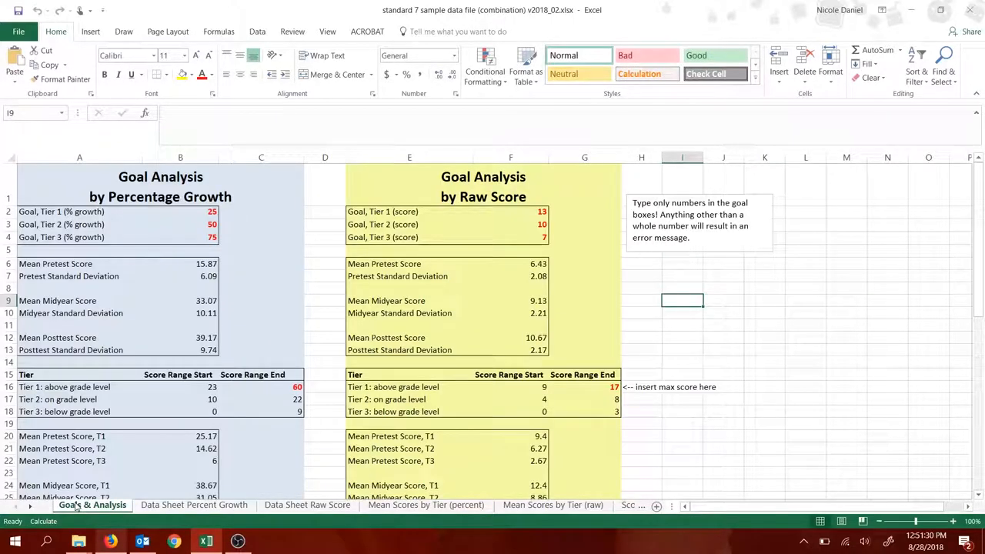
click(194, 505)
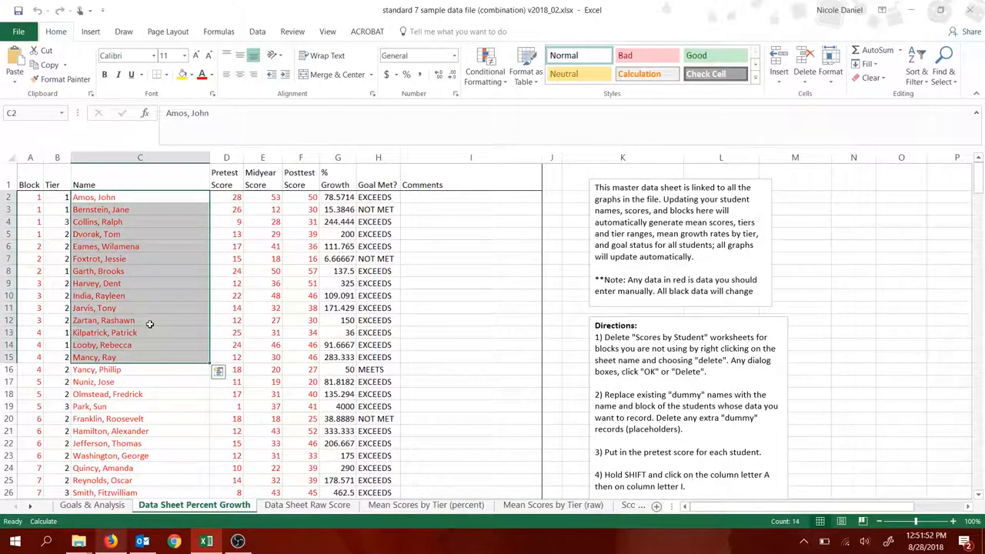
click(96, 234)
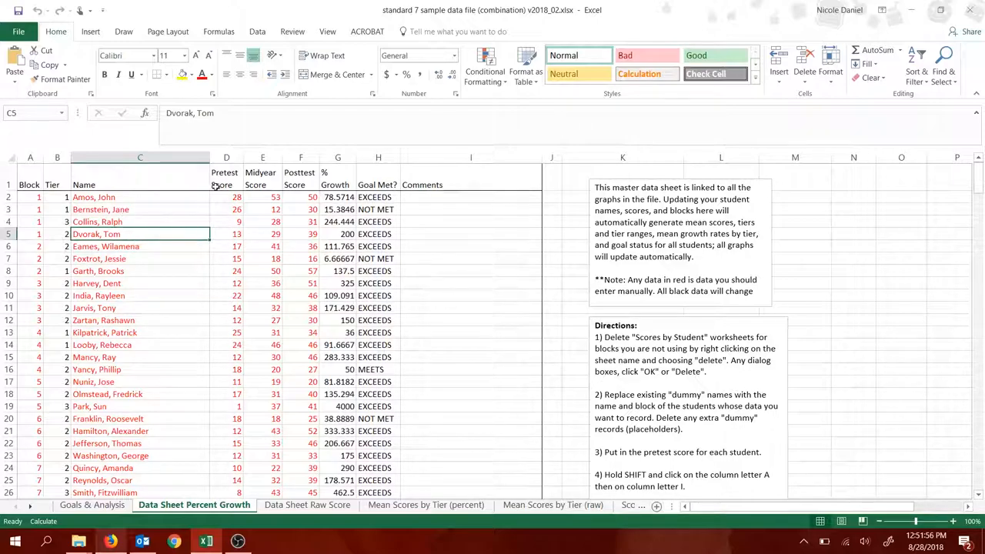
click(227, 157)
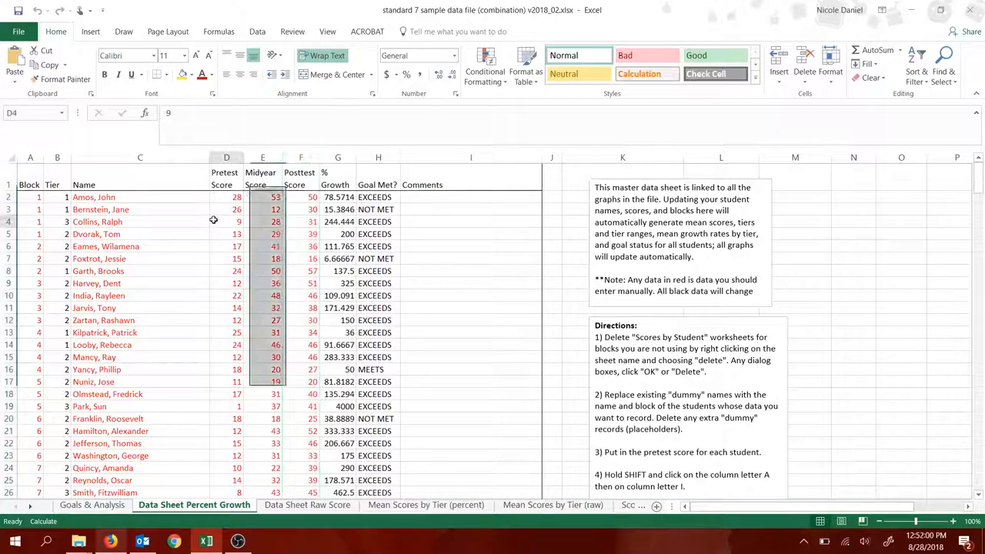
click(226, 221)
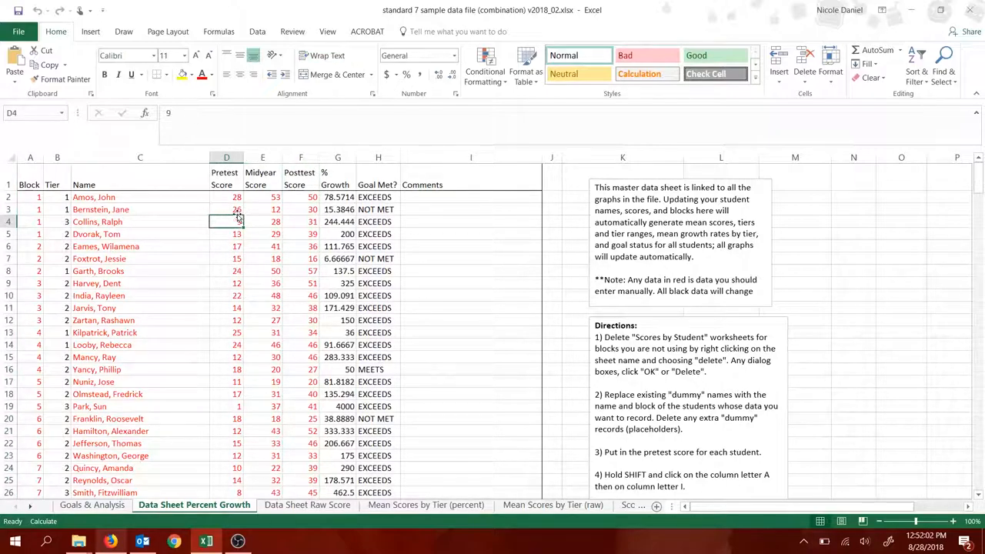
text(9)
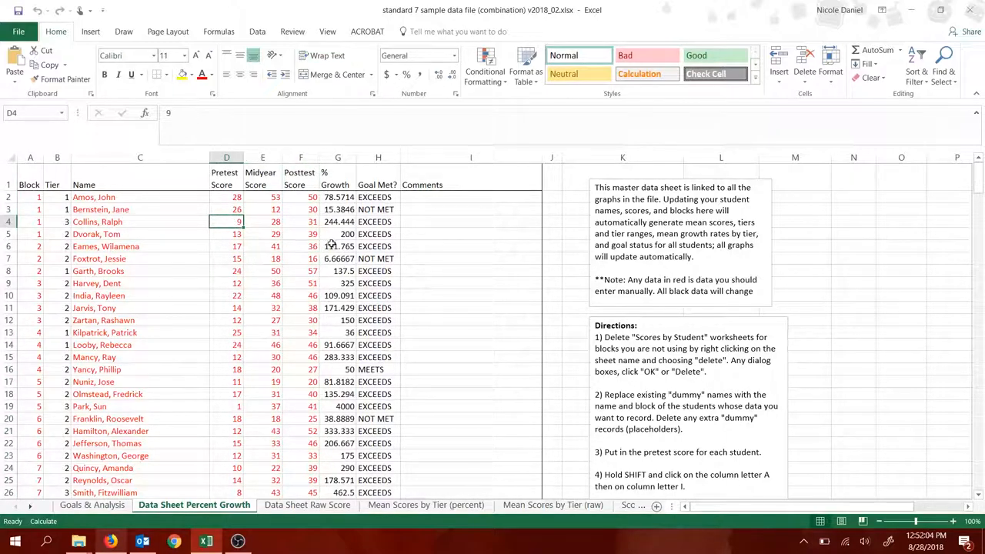
click(338, 258)
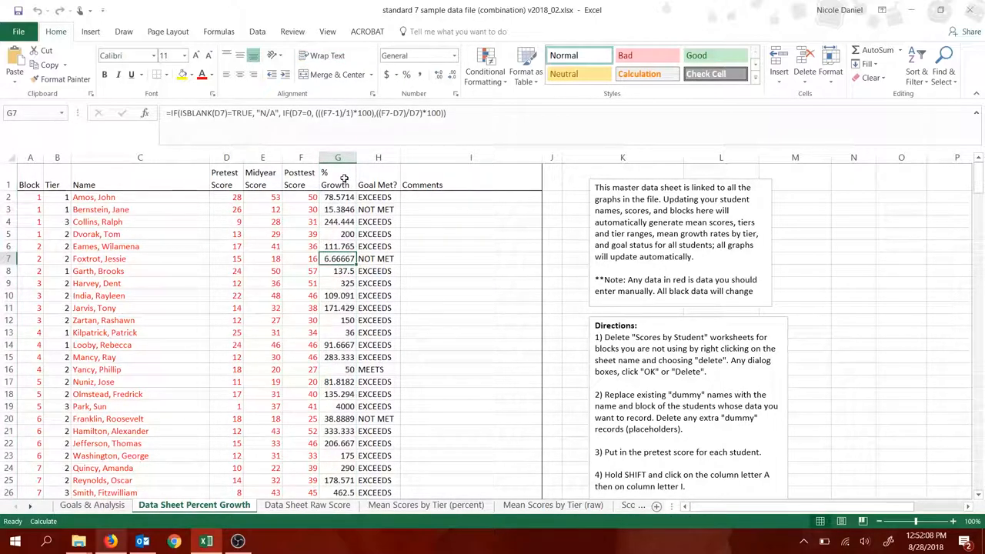
click(471, 234)
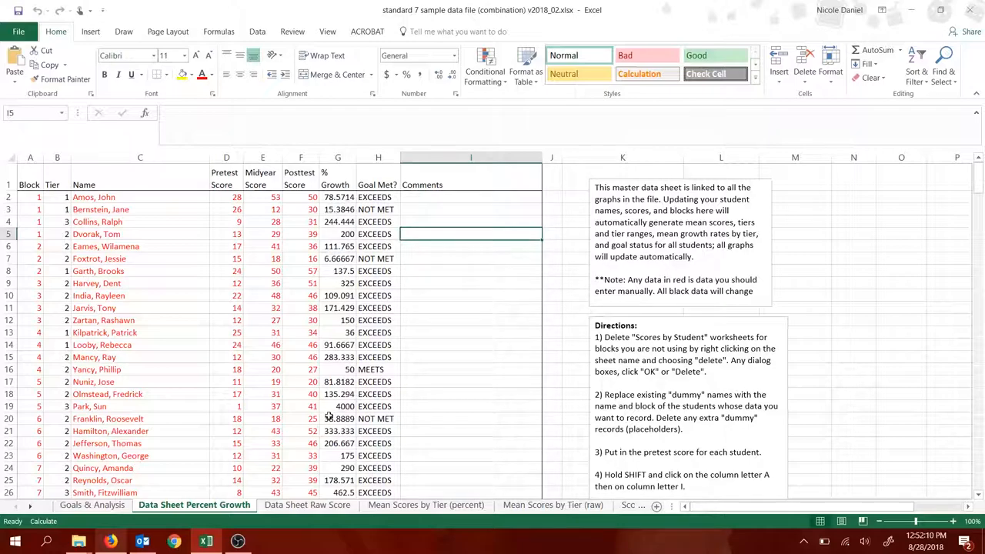
click(307, 505)
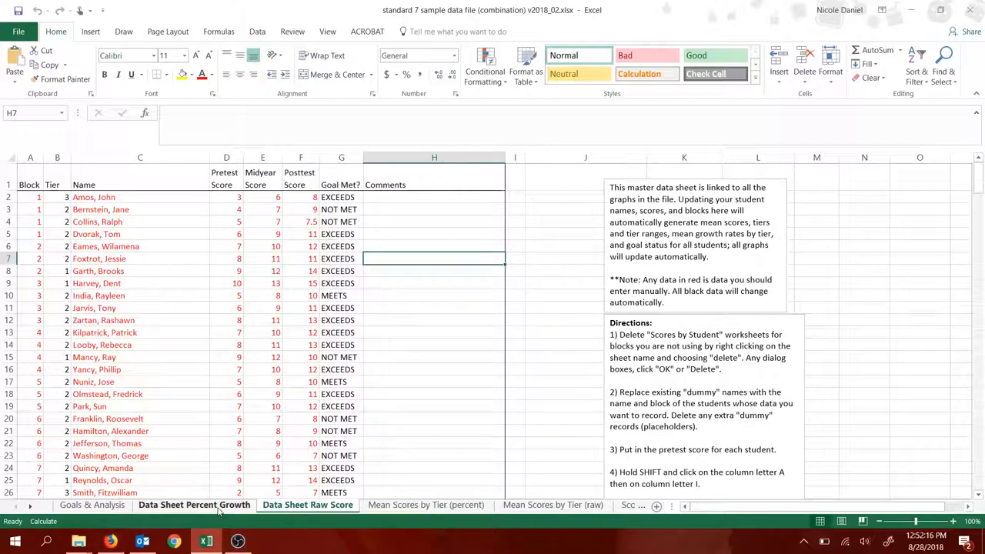
click(194, 505)
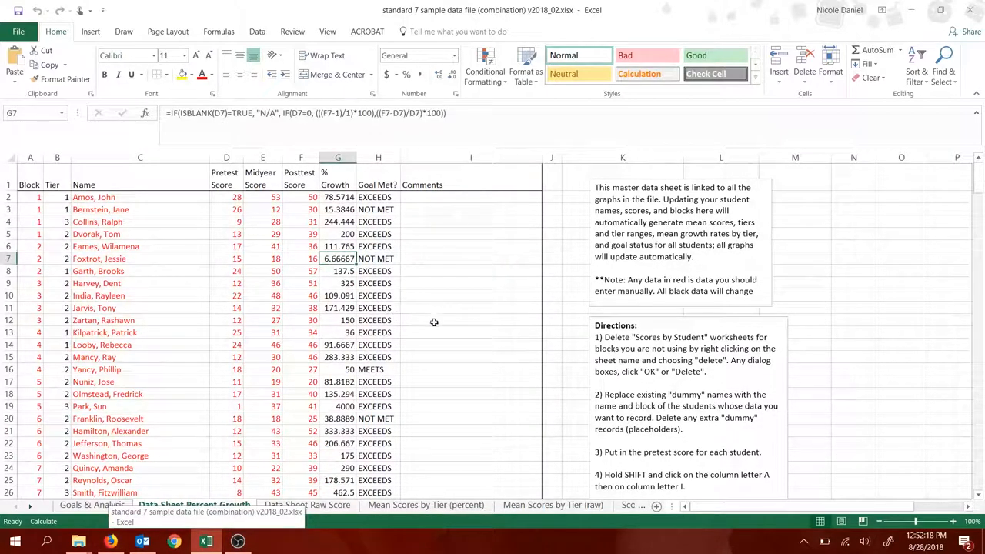
click(337, 282)
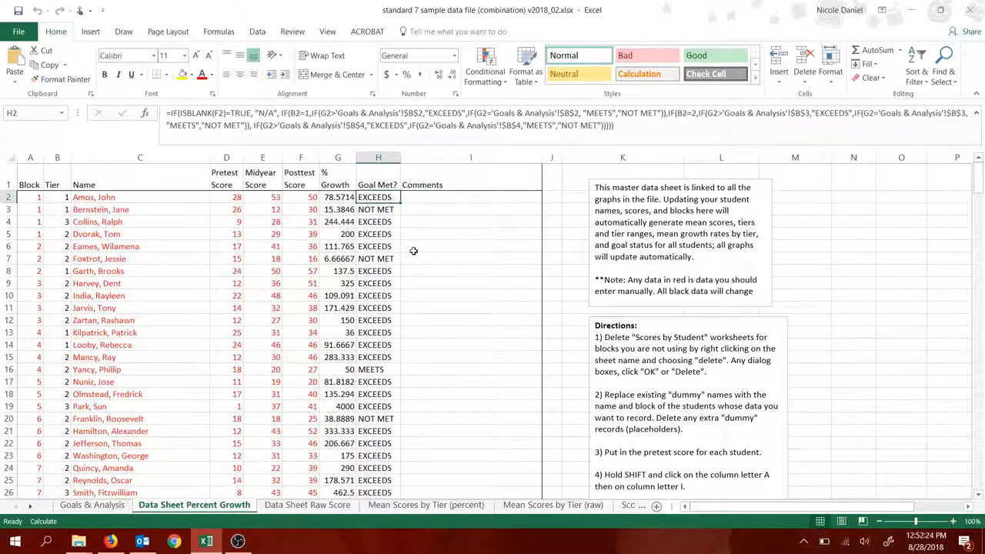
mouse_move(400, 224)
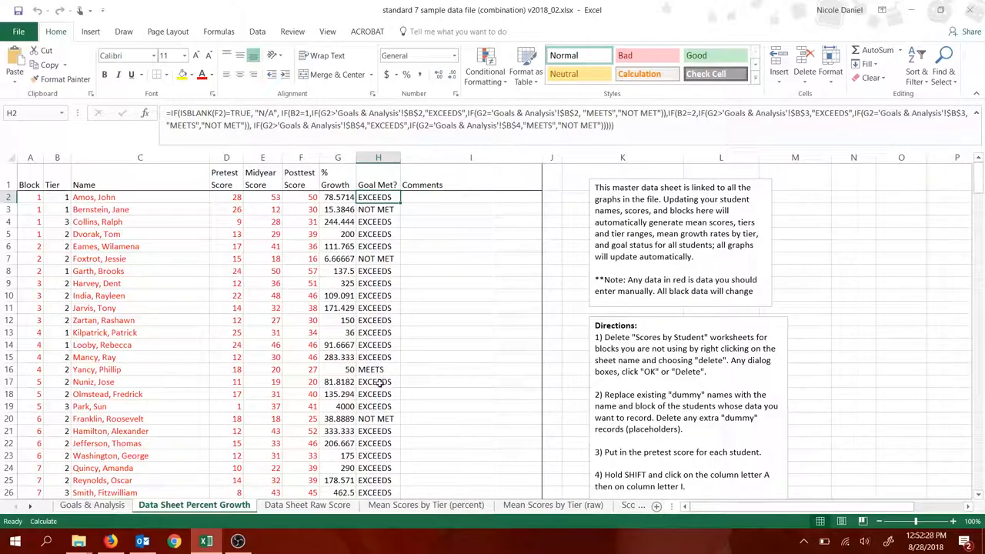
click(378, 418)
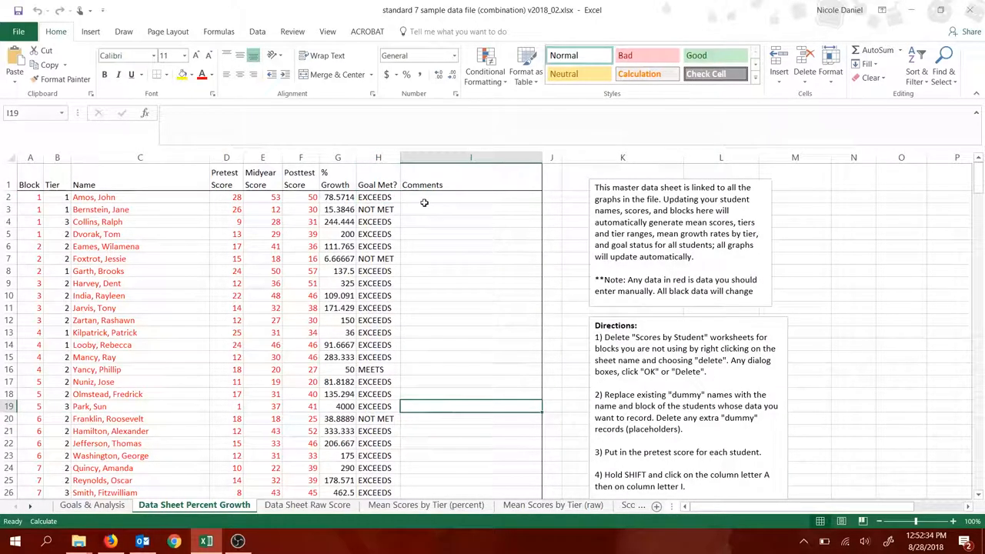
click(471, 332)
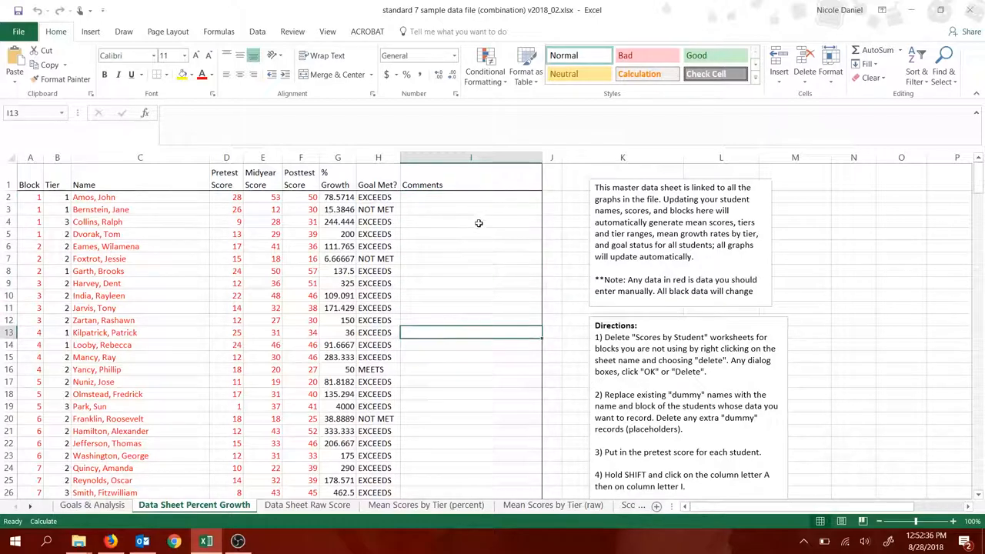
mouse_move(458, 308)
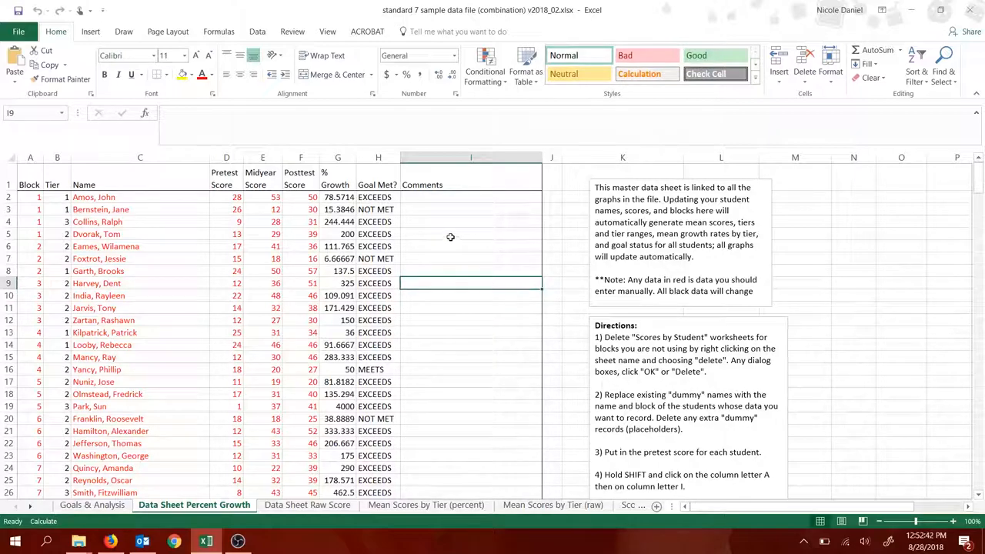
Step: Scroll to the last student records and the N/A placeholder rows
click(471, 234)
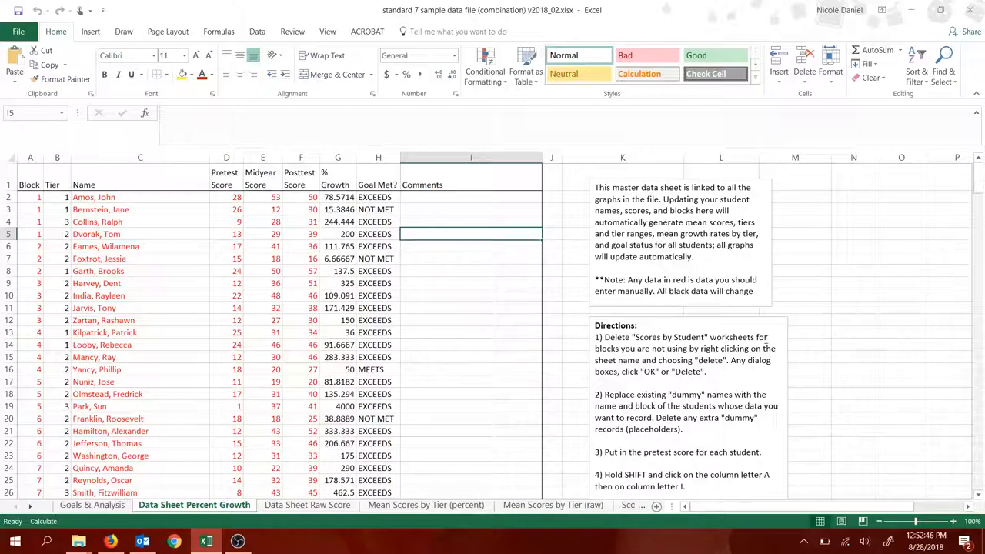
scroll(down, 3)
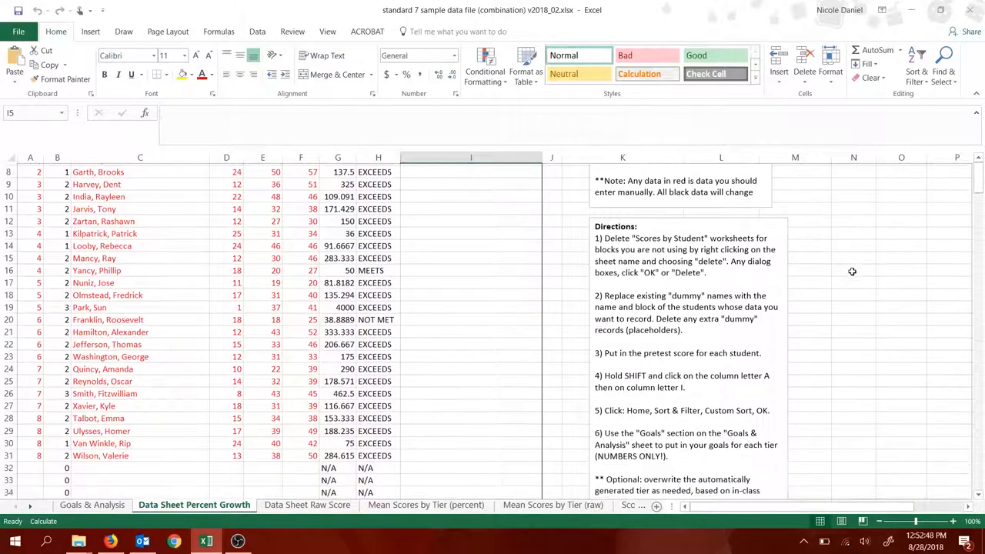
scroll(down, 3)
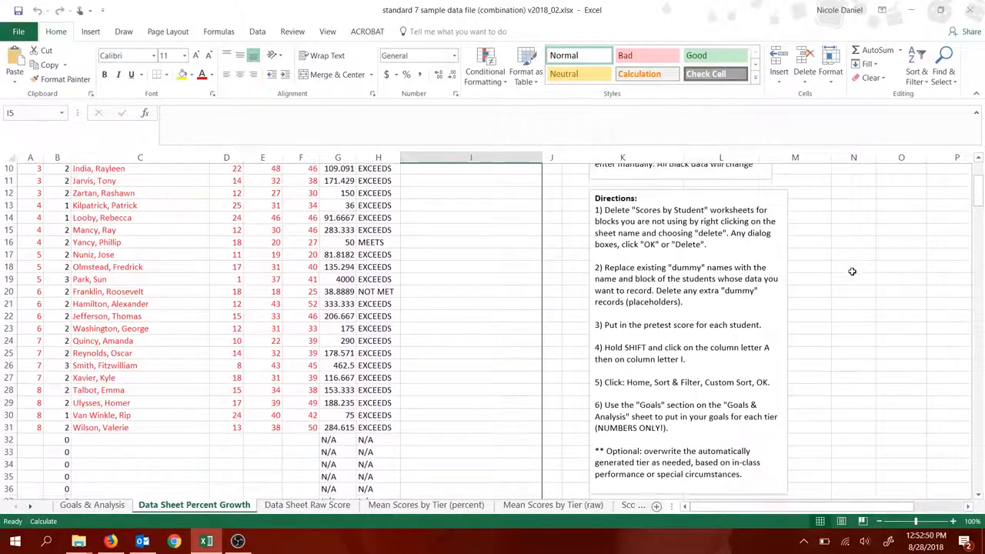
scroll(down, 3)
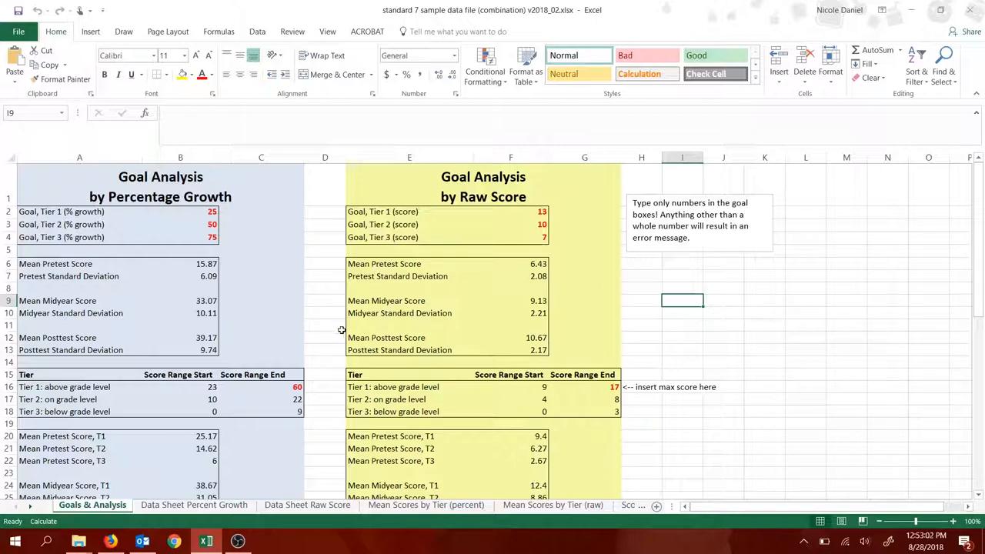
mouse_move(650, 383)
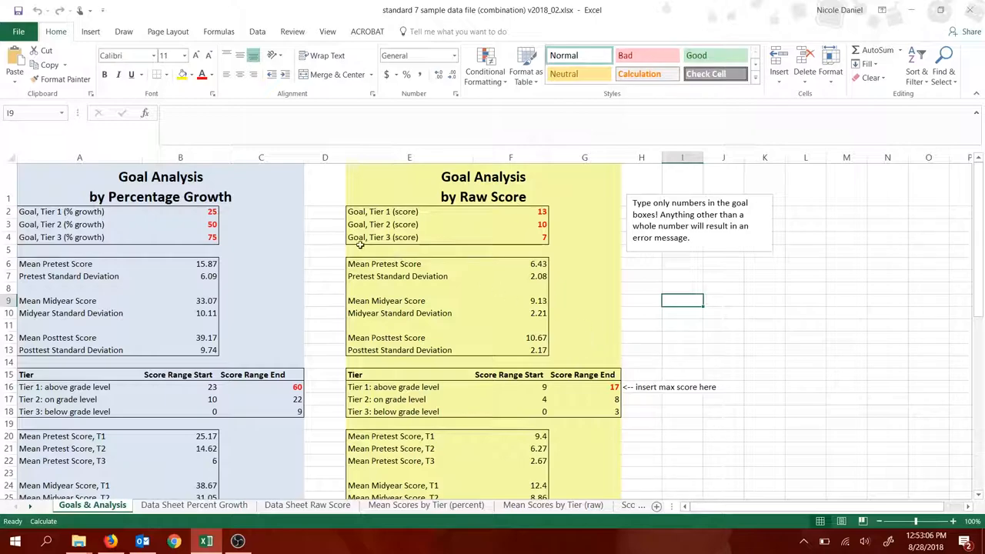
mouse_move(522, 24)
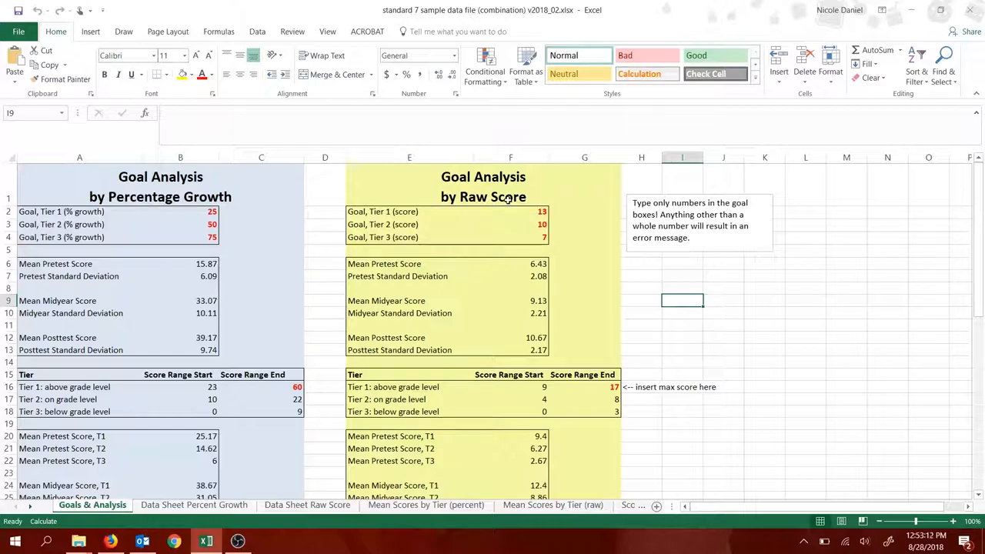
mouse_move(443, 314)
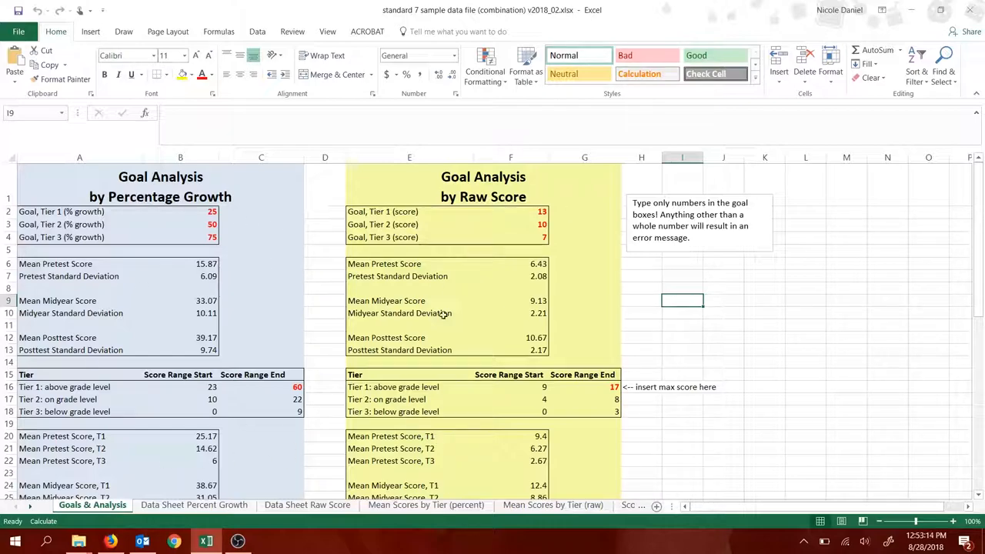
mouse_move(262, 204)
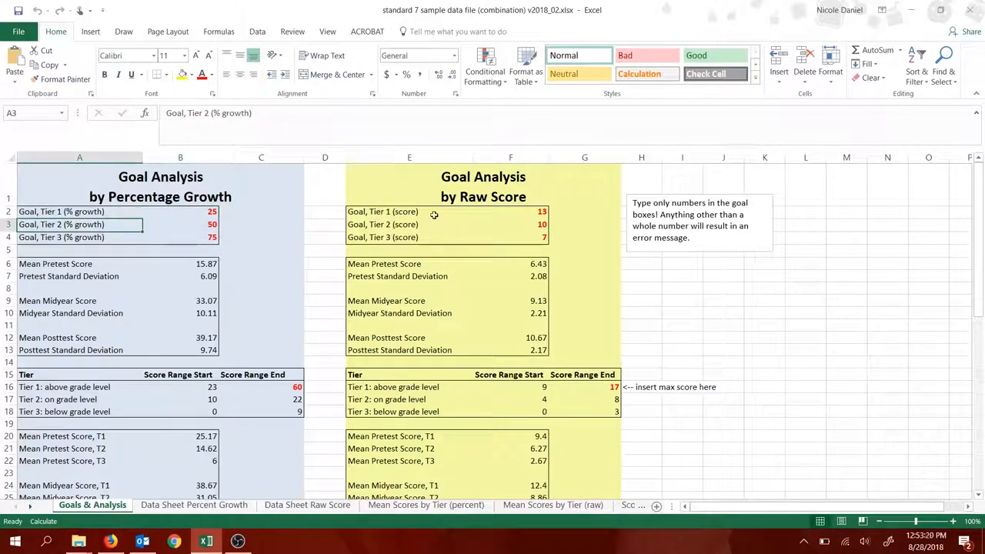
click(409, 224)
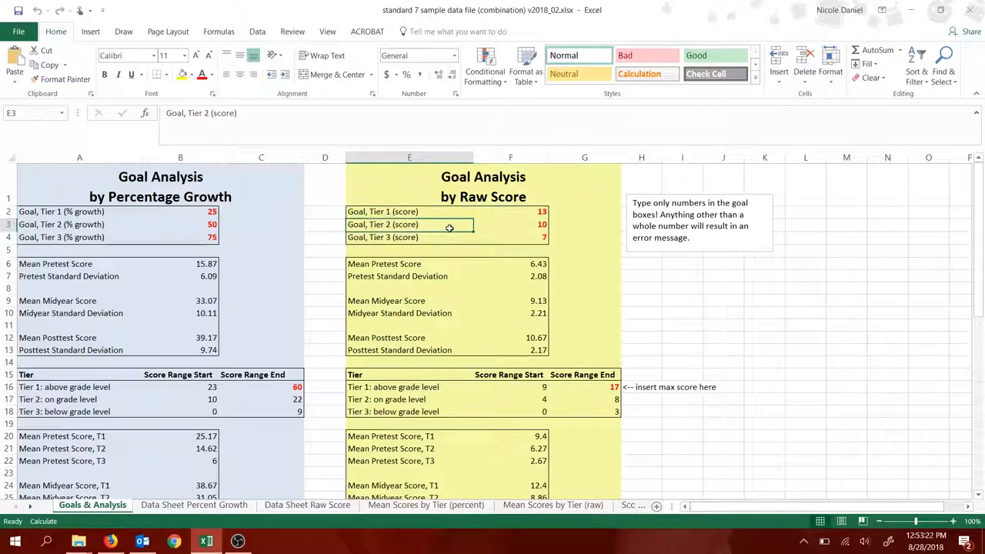
click(682, 337)
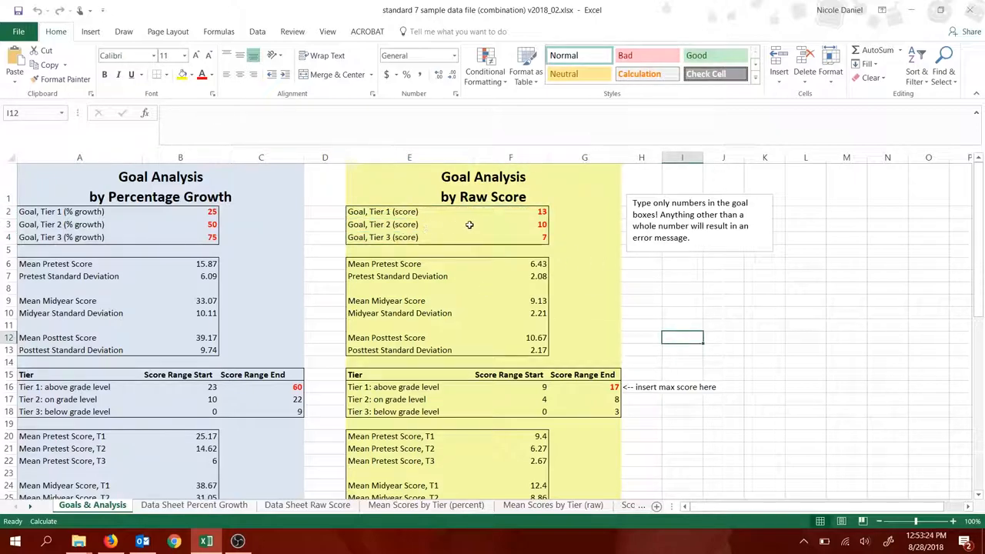
drag(511, 212, 510, 224)
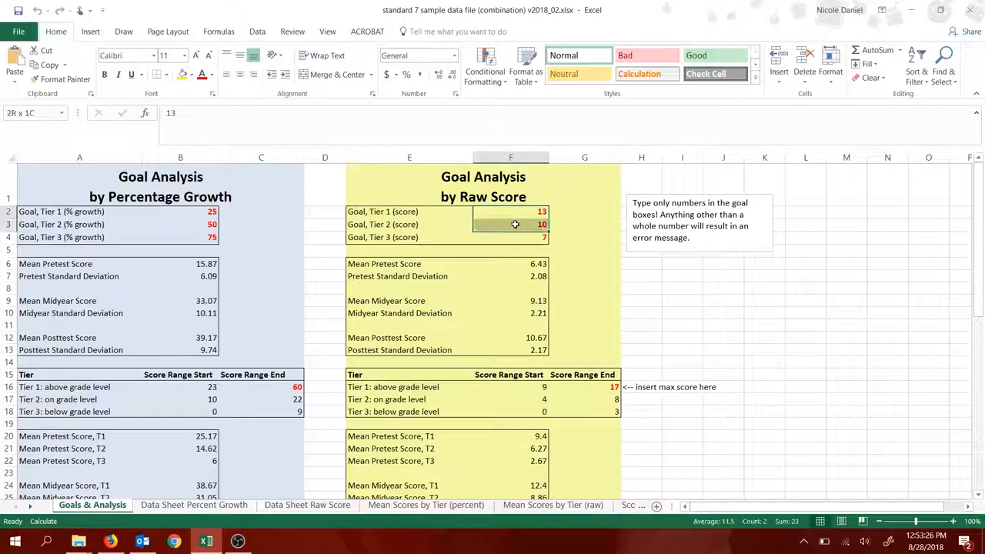
click(180, 212)
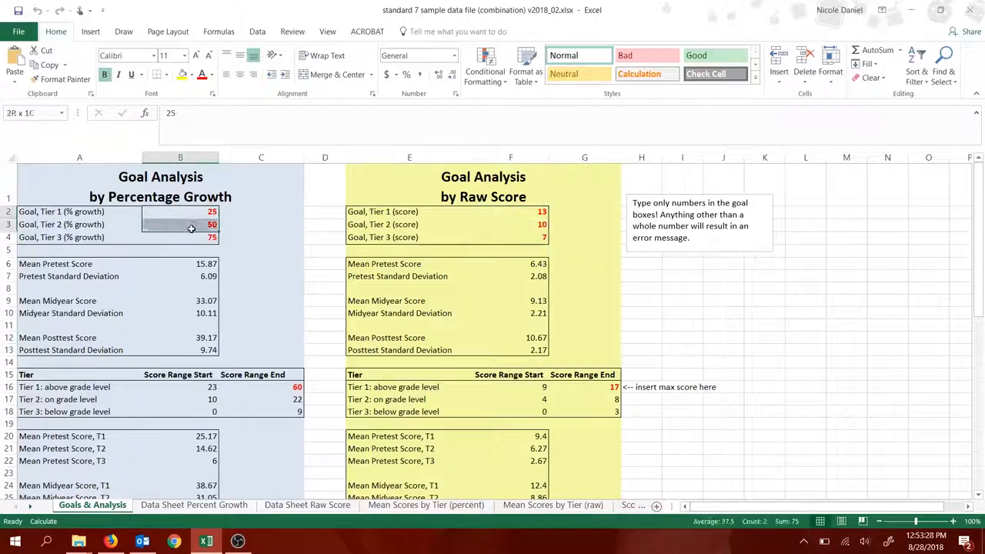
click(261, 224)
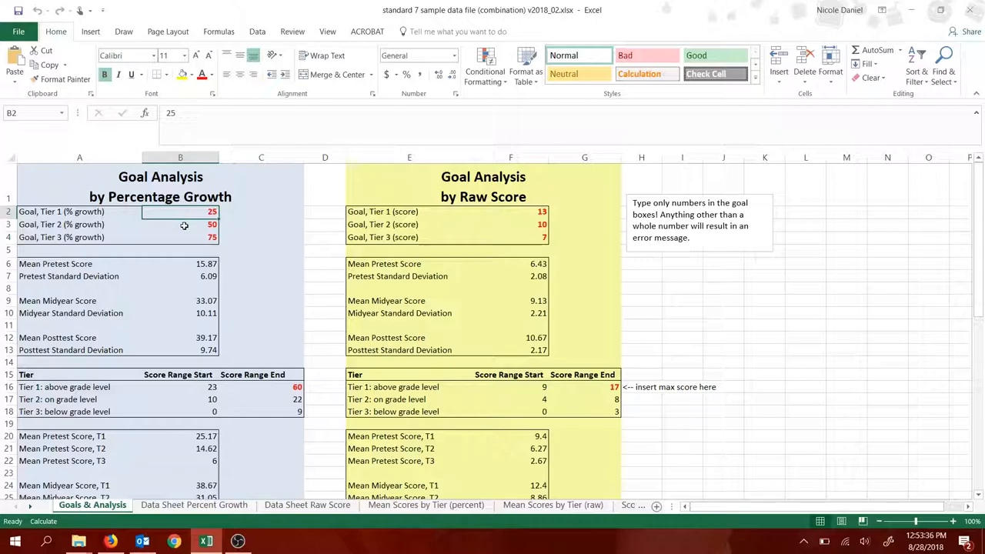
click(180, 224)
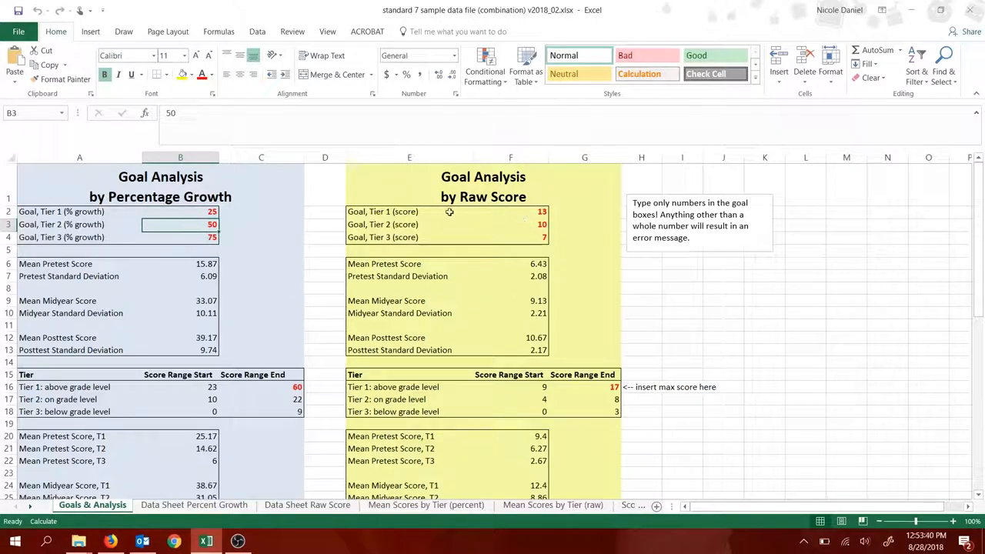
drag(510, 211, 511, 224)
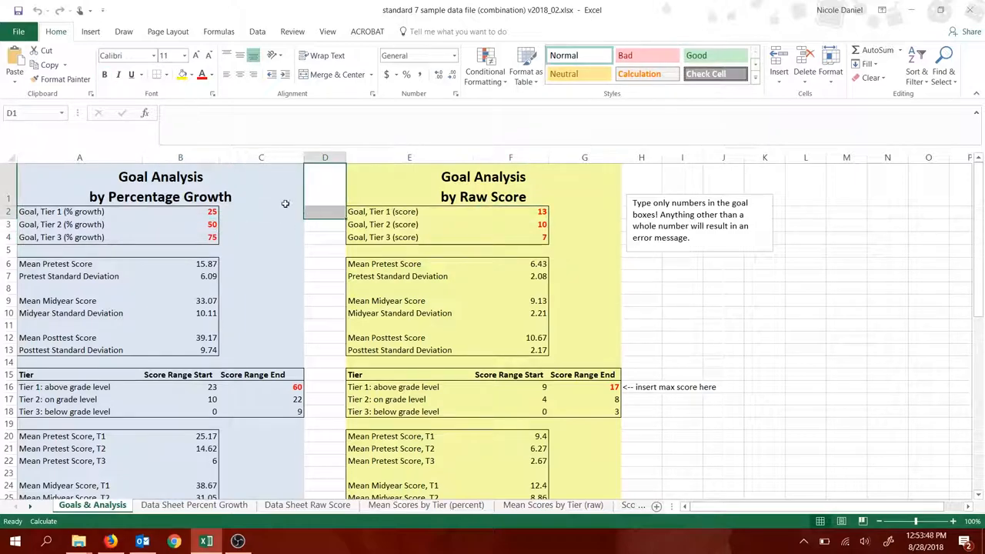
click(261, 210)
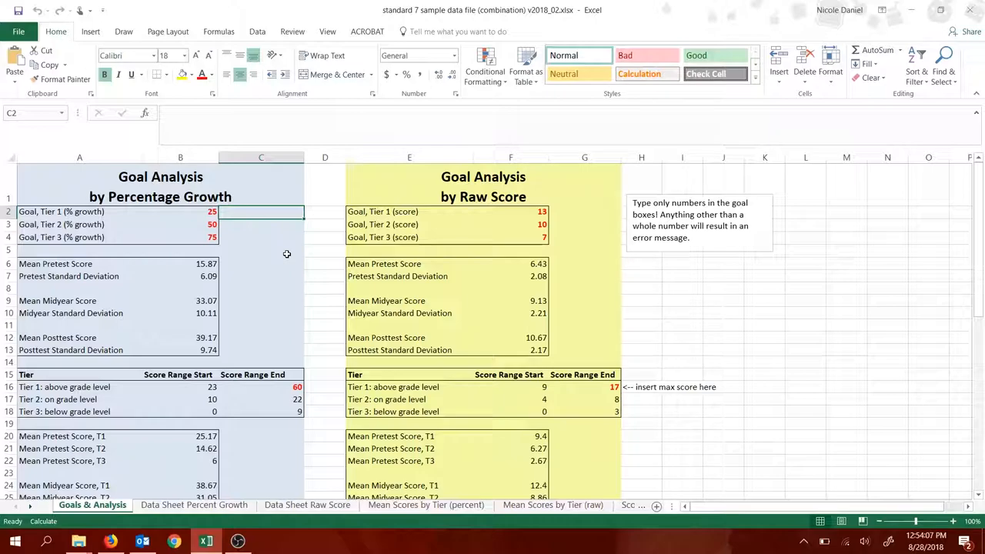
click(584, 224)
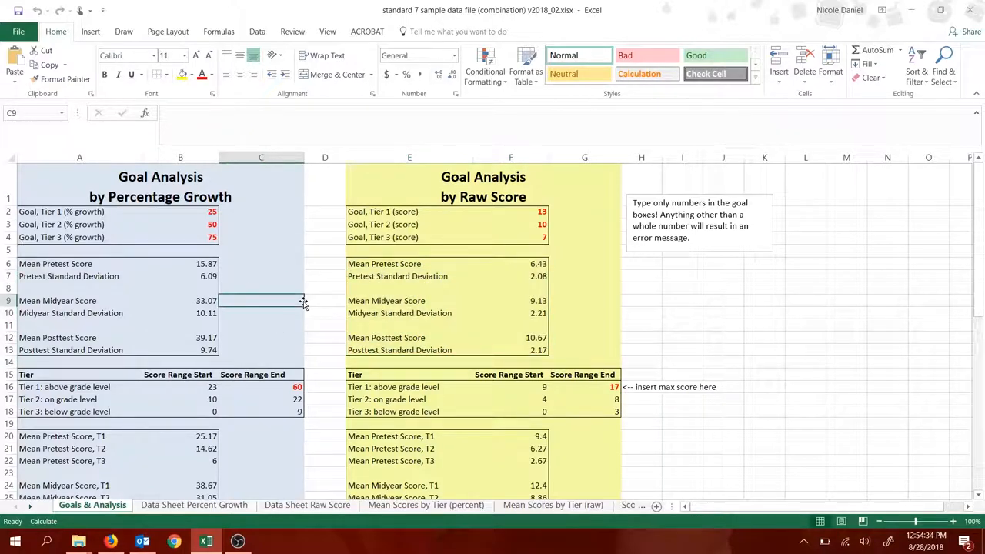
mouse_move(119, 263)
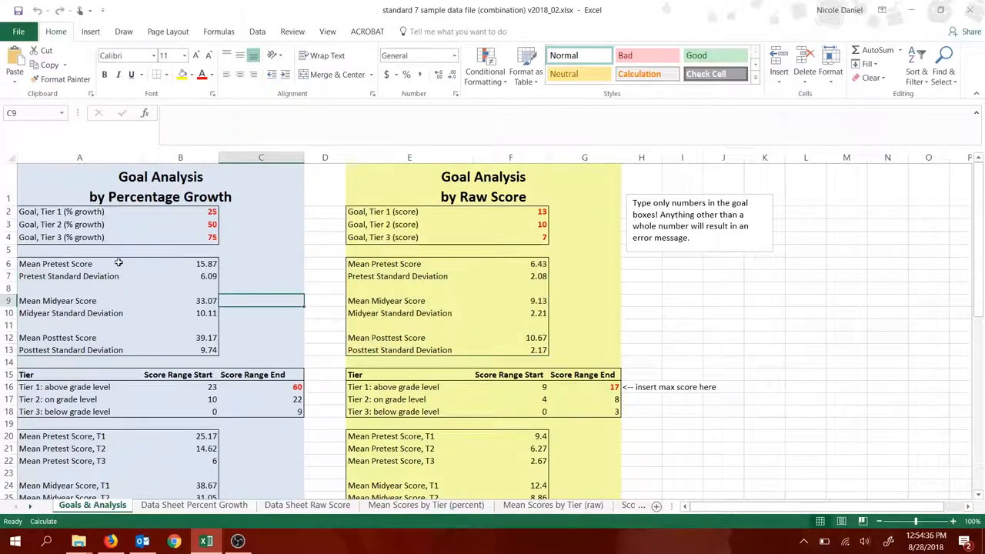
click(80, 264)
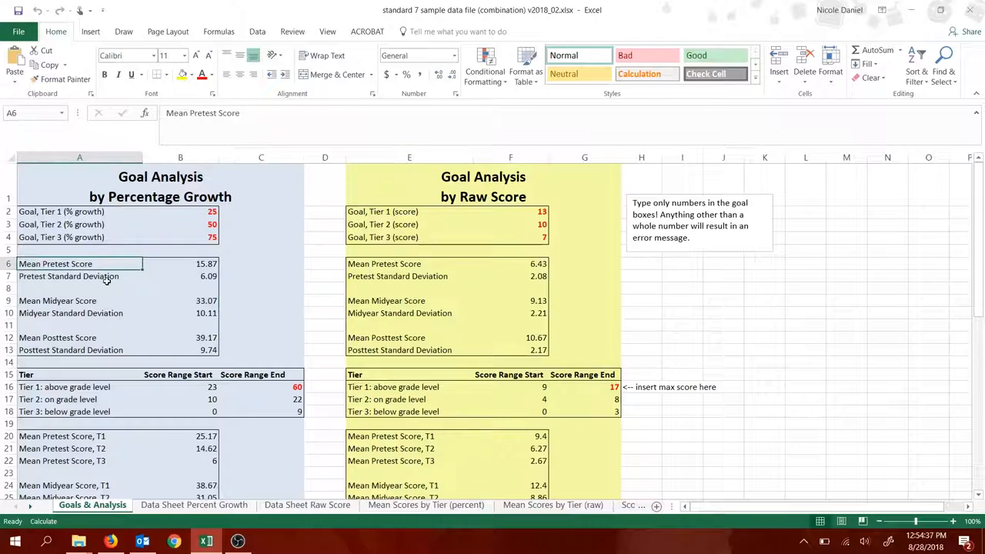
click(80, 275)
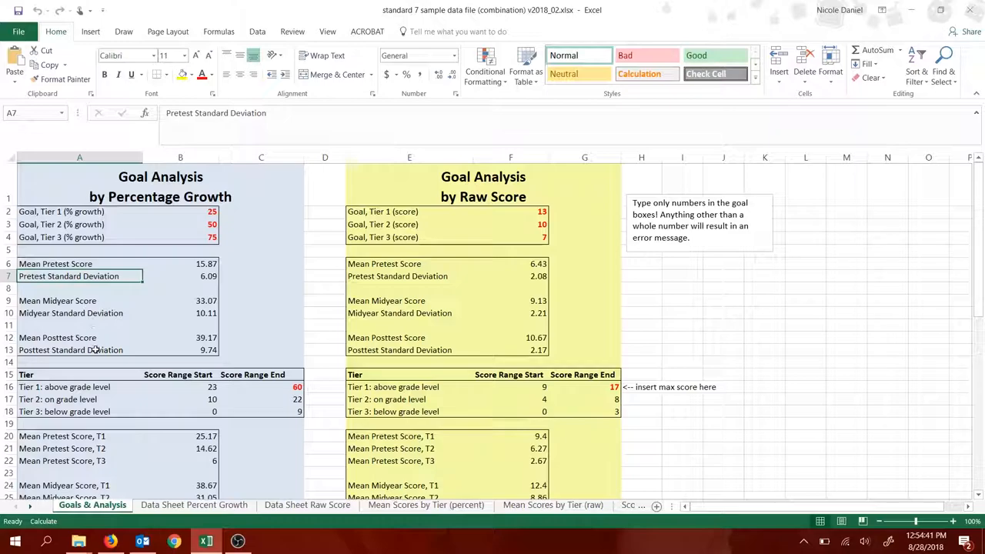
click(80, 263)
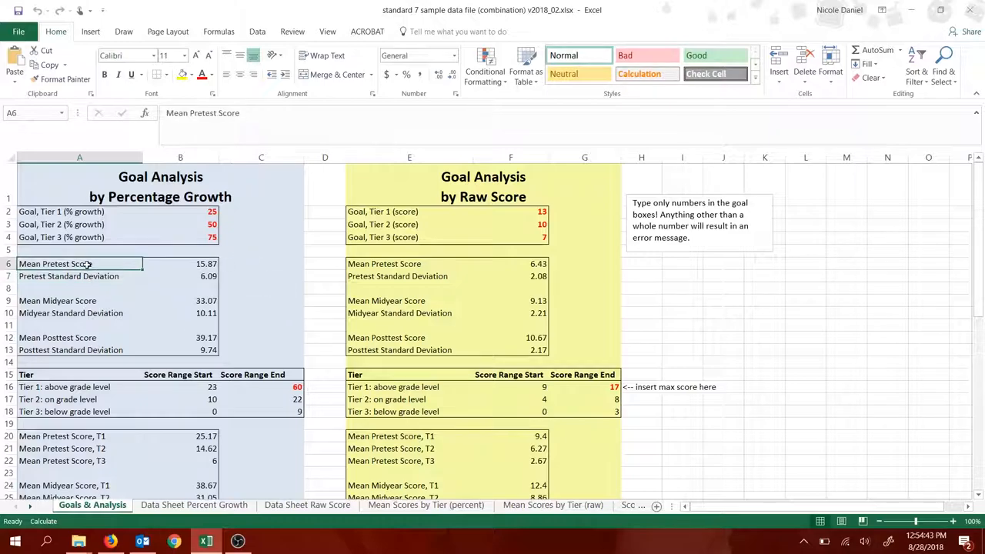
mouse_move(311, 283)
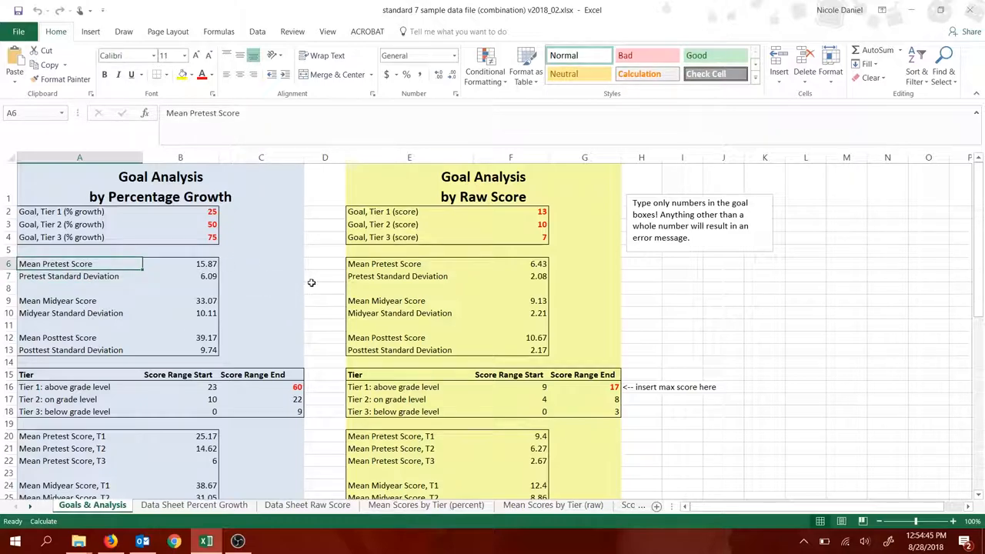
click(69, 276)
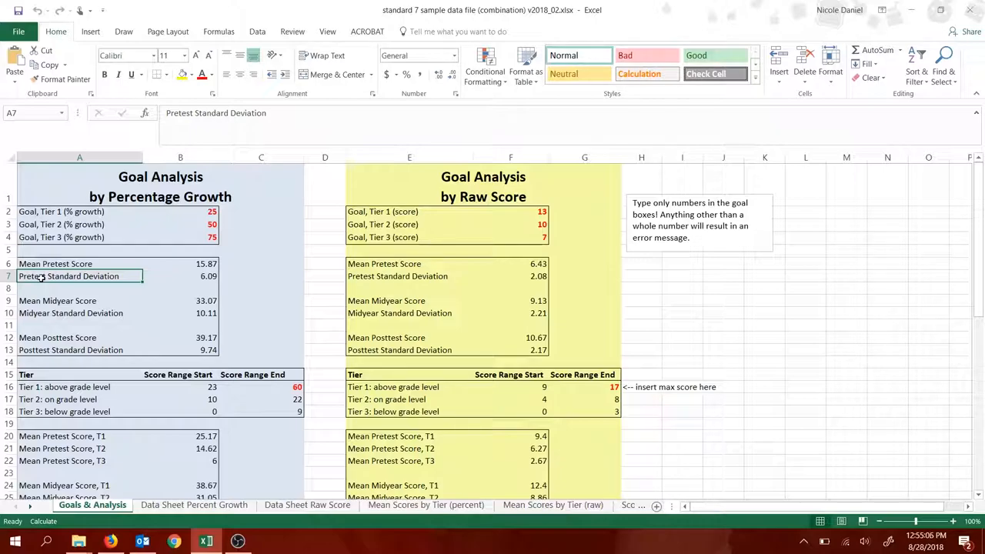
click(180, 263)
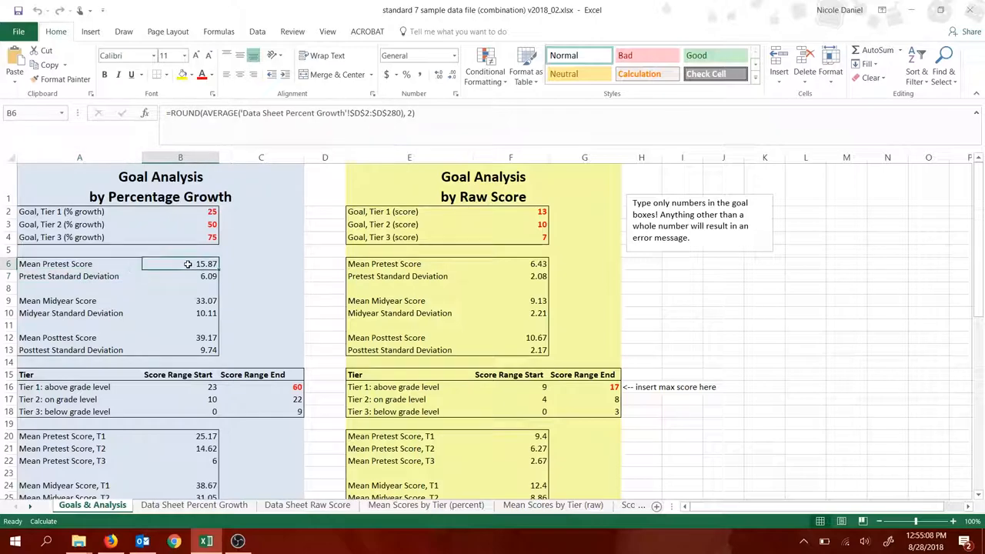
click(180, 276)
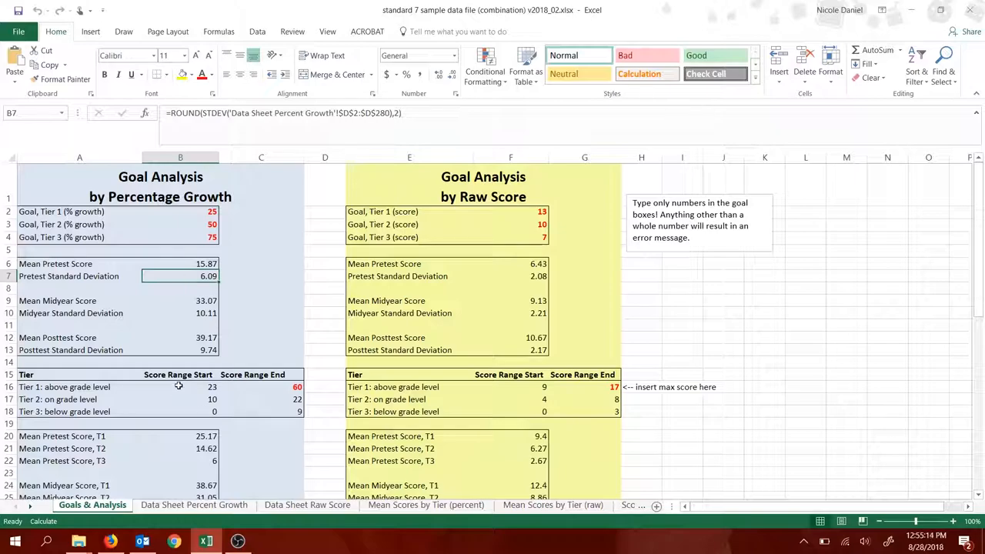
click(261, 387)
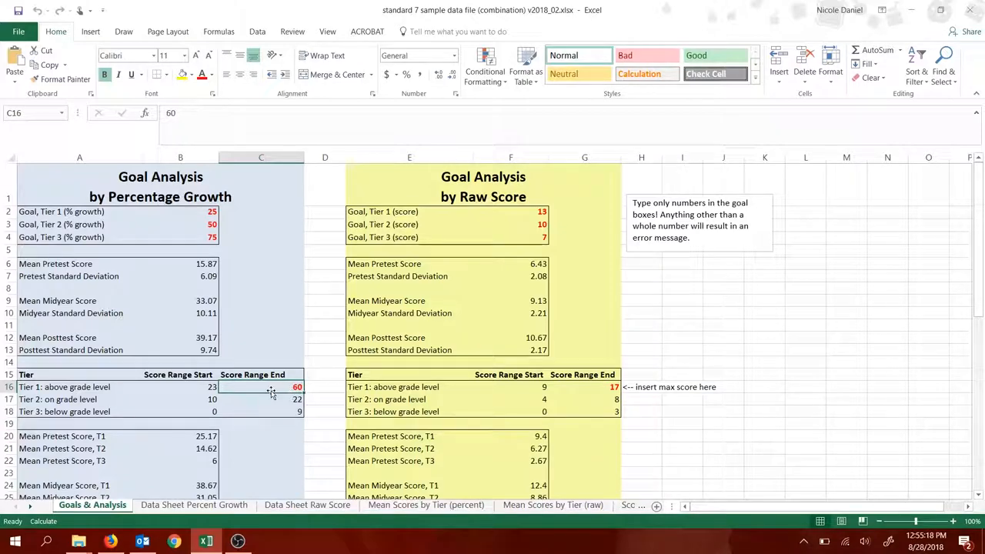
mouse_move(293, 386)
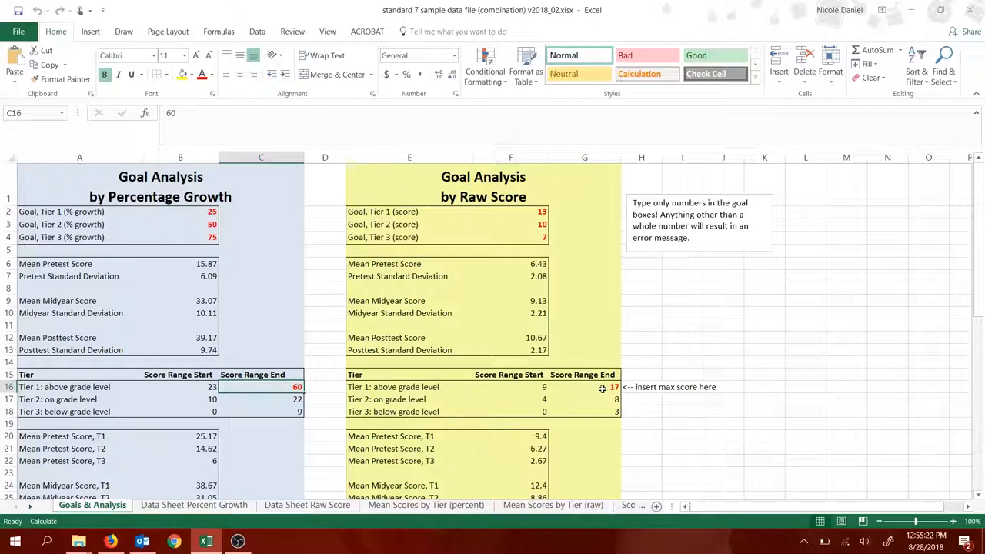
mouse_move(172, 316)
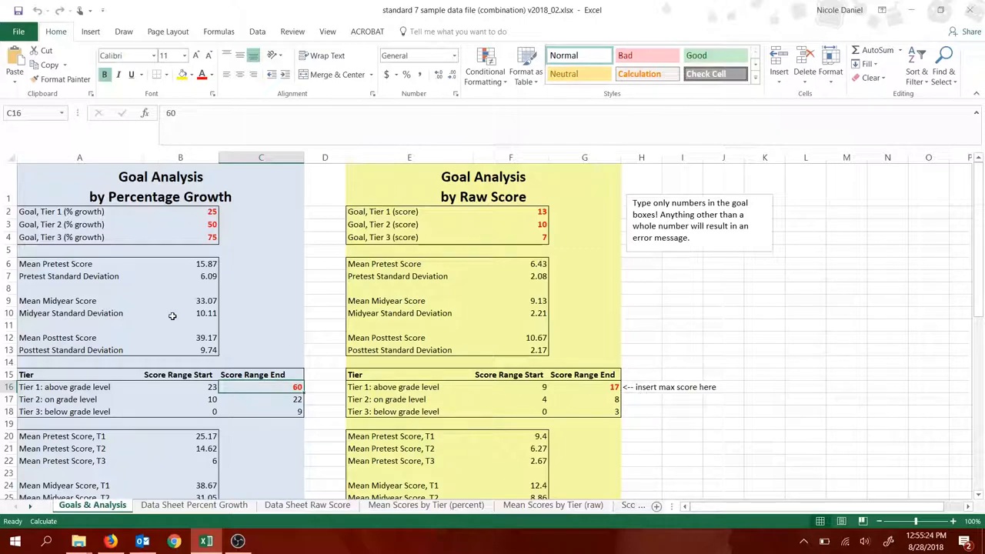
mouse_move(198, 391)
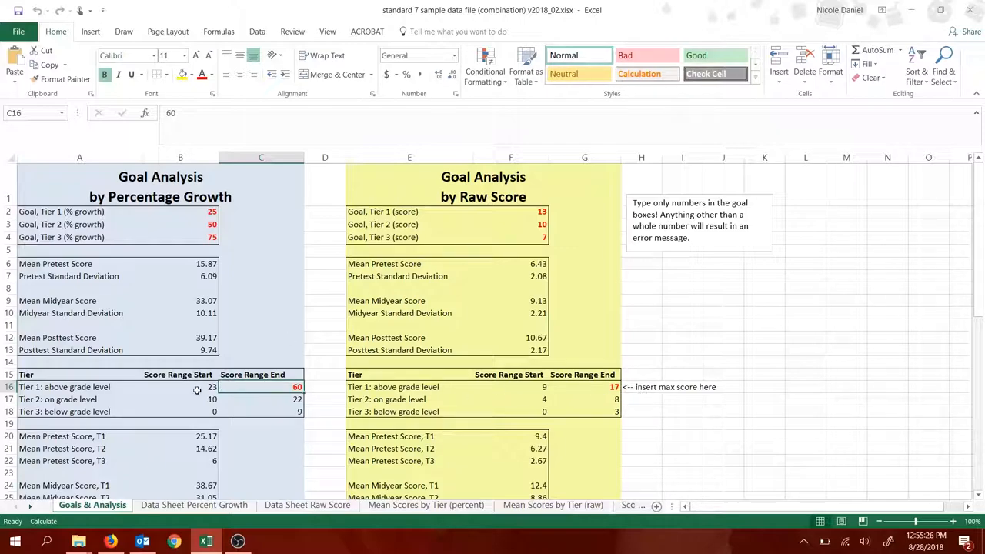
click(180, 399)
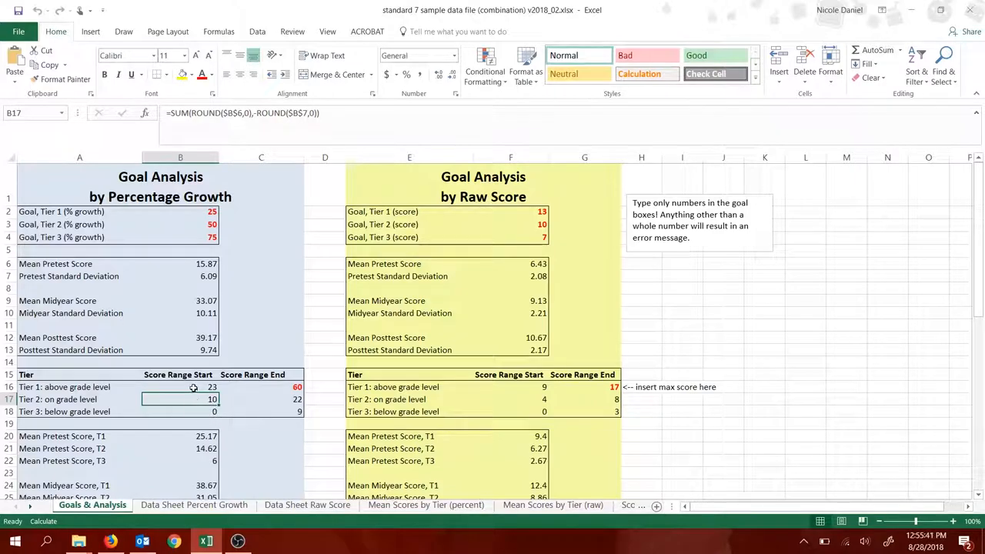
click(297, 387)
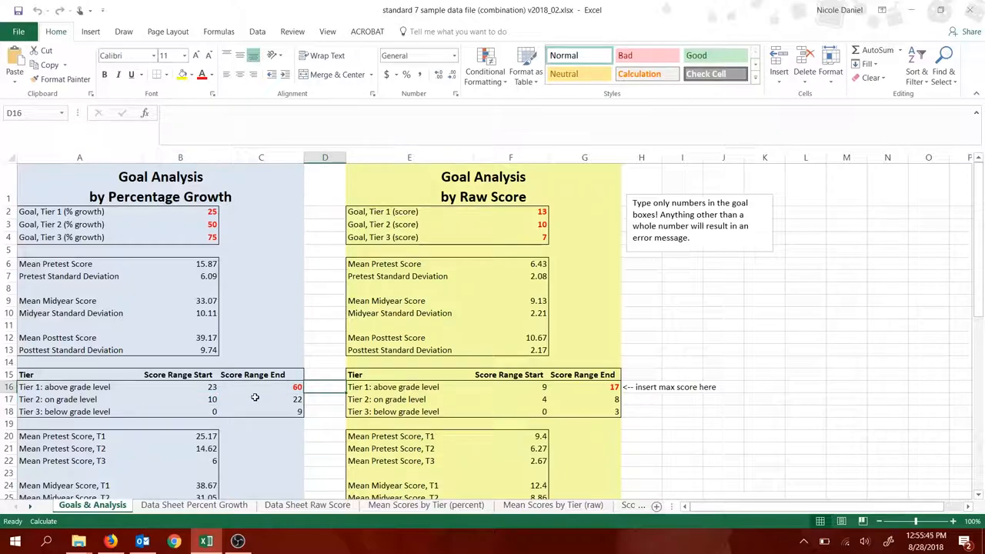
mouse_move(201, 411)
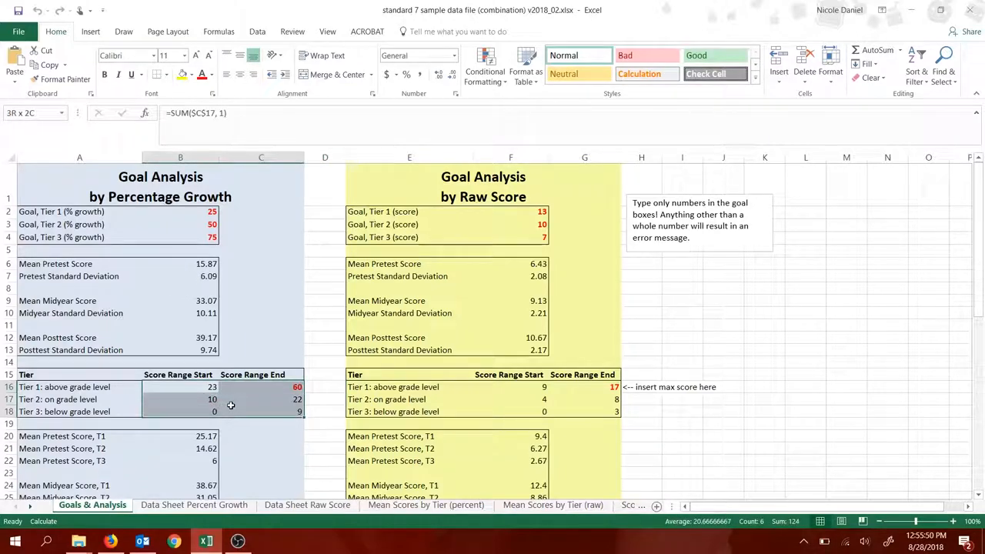
click(325, 386)
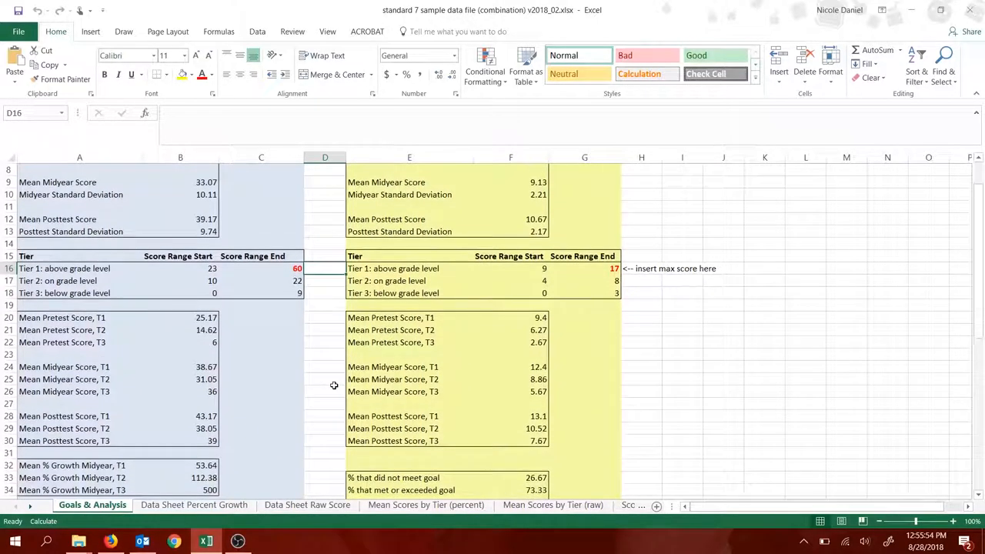
scroll(down, 3)
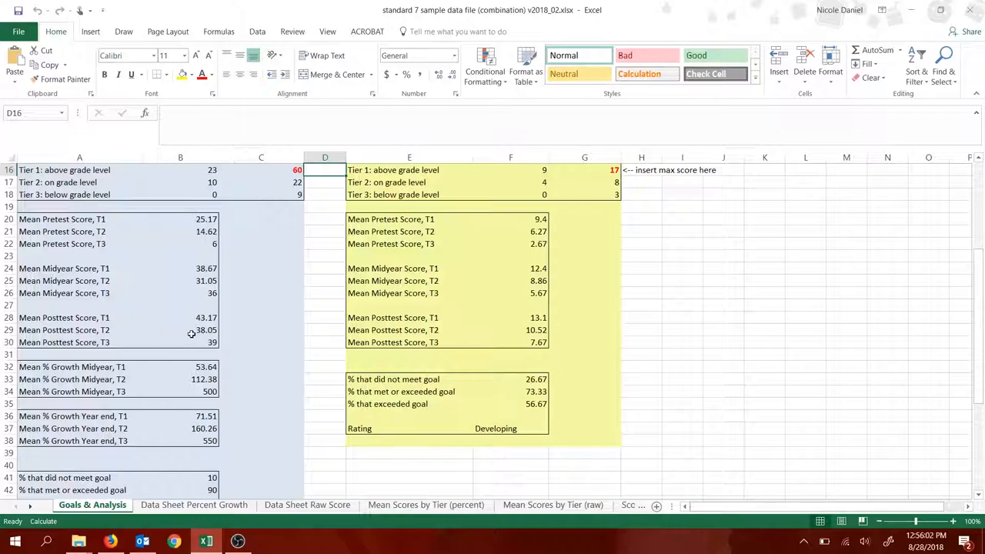
scroll(down, 3)
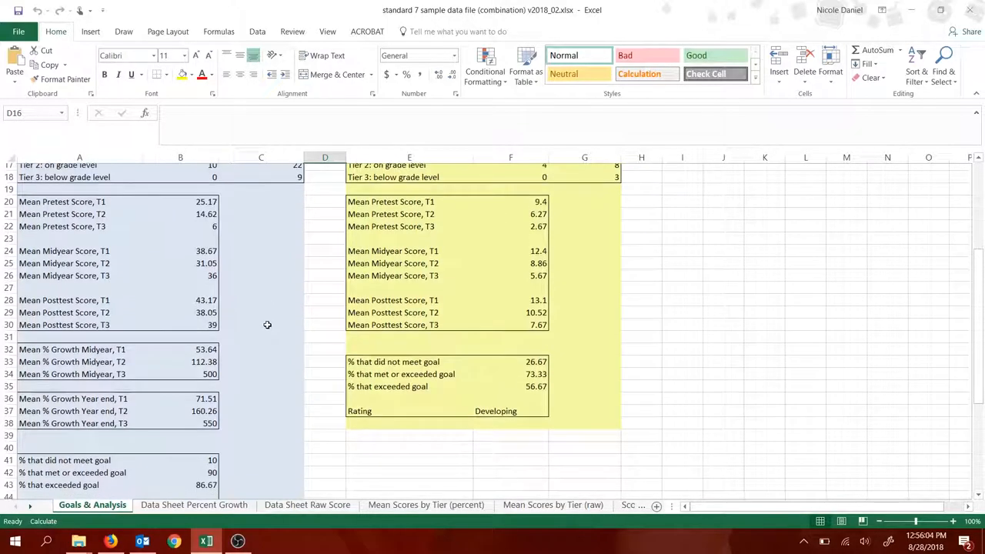
scroll(down, 3)
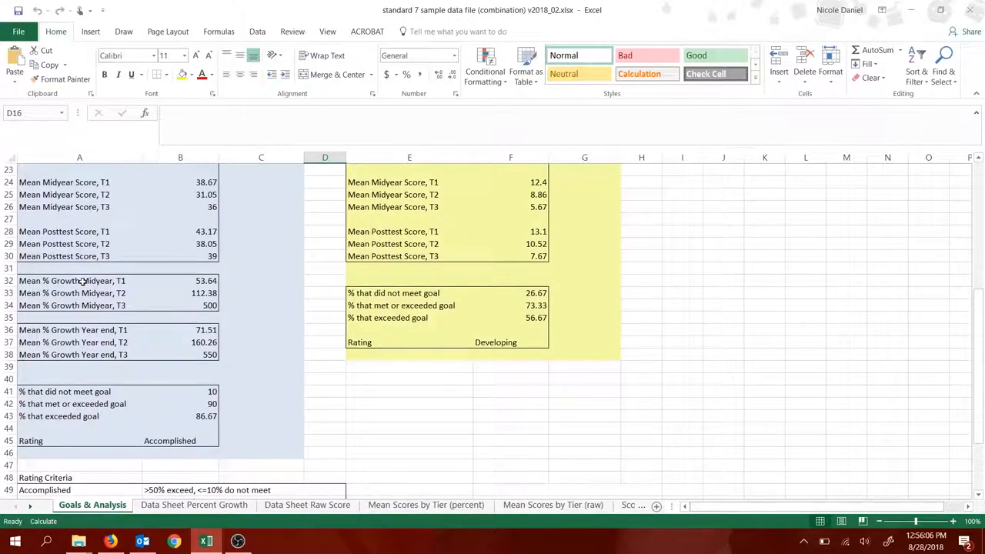
drag(79, 280, 79, 306)
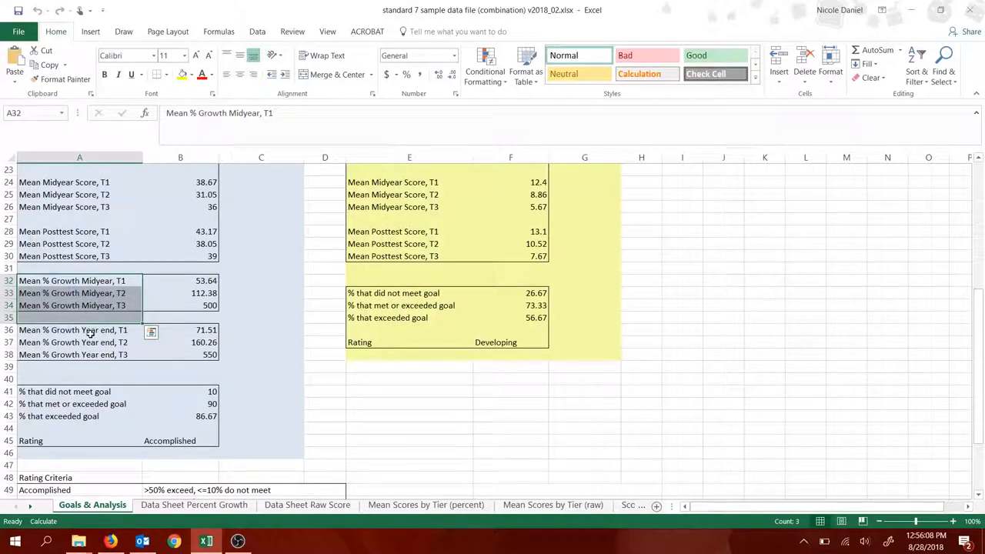
click(80, 329)
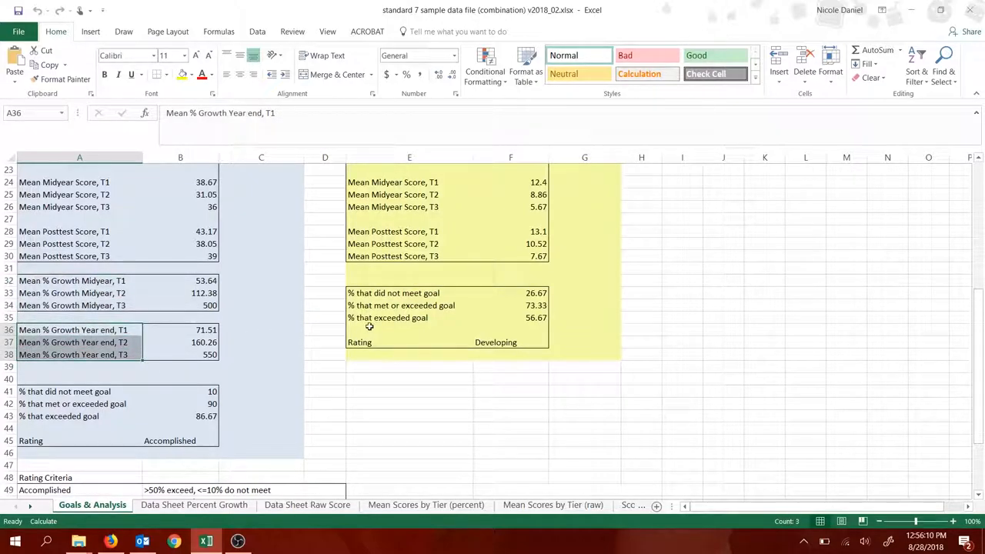
click(325, 280)
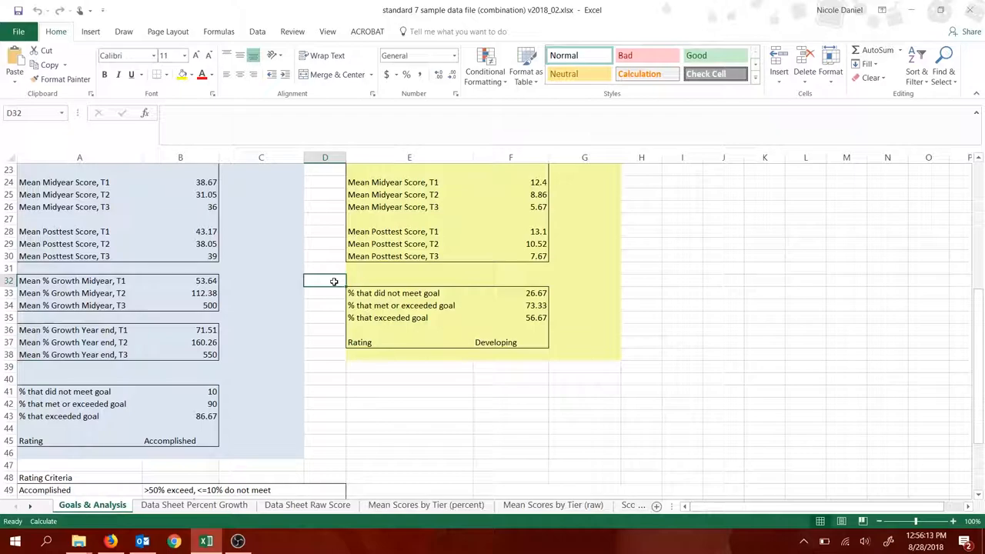
mouse_move(294, 315)
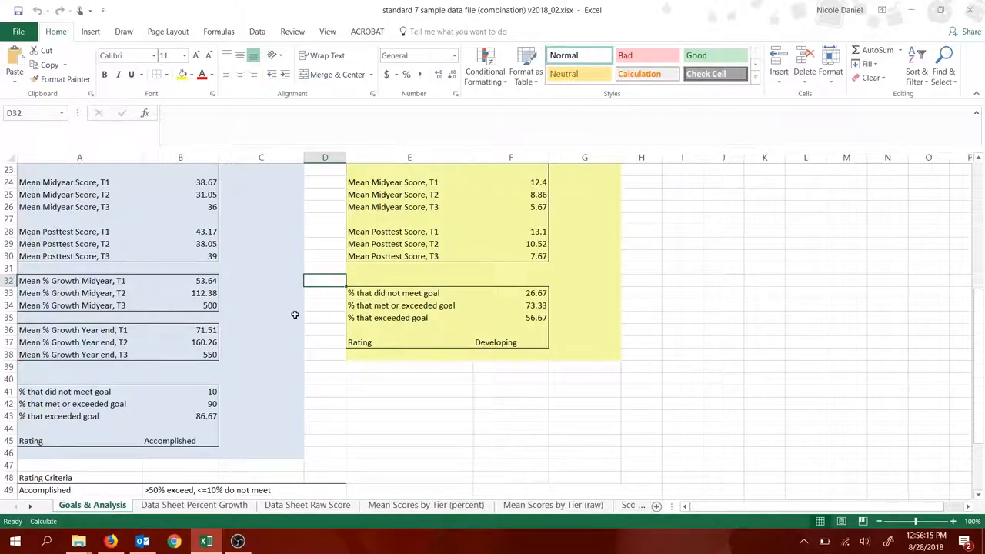
scroll(down, 3)
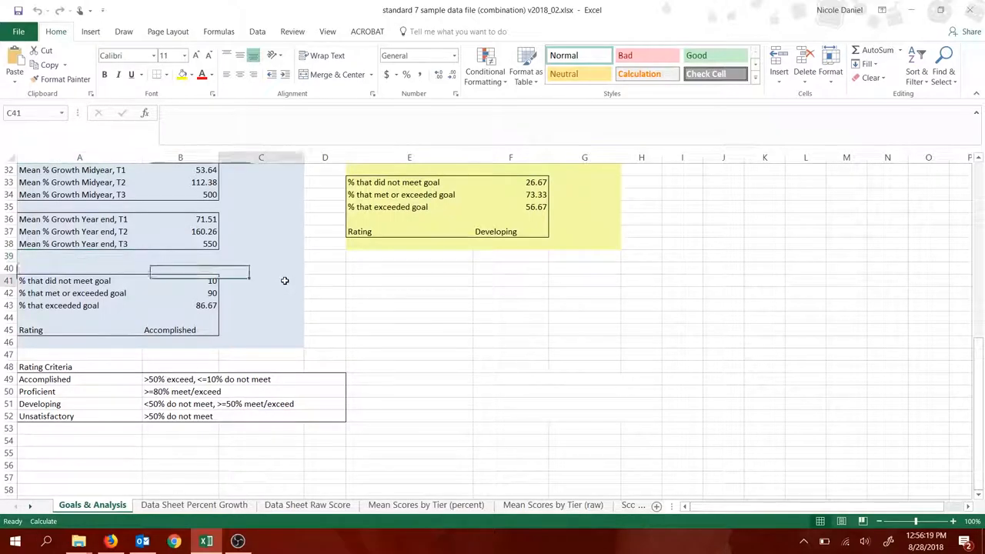
click(261, 280)
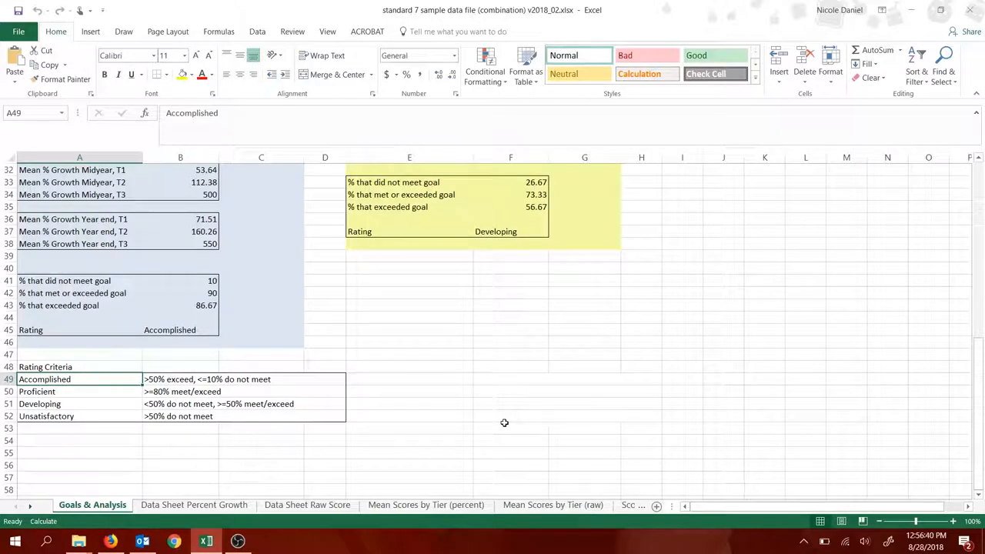
click(79, 392)
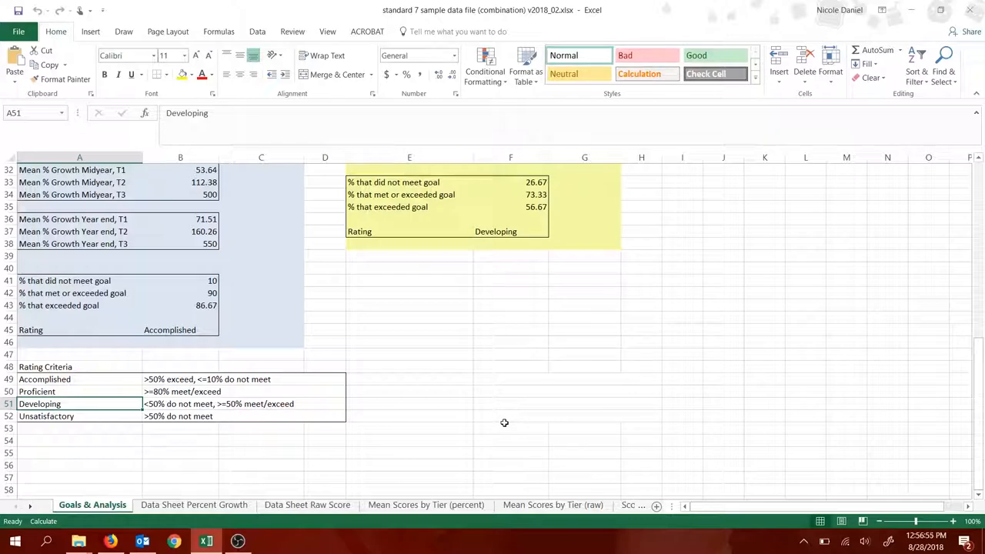
click(79, 415)
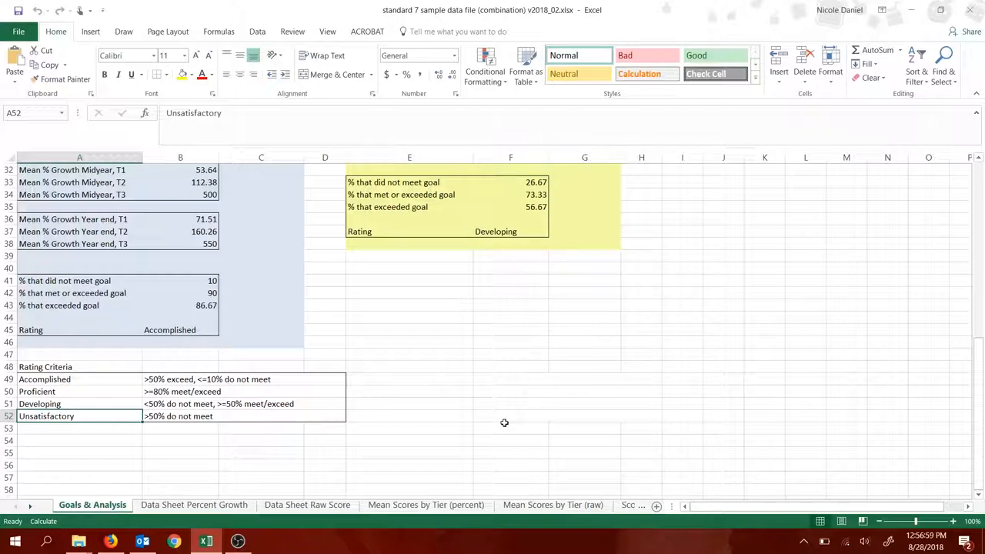
mouse_move(543, 401)
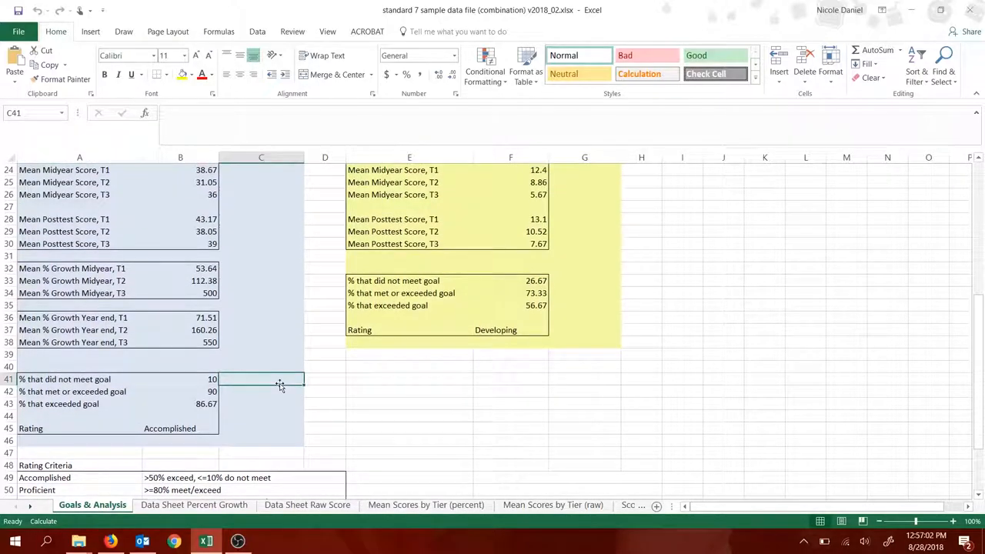
click(180, 403)
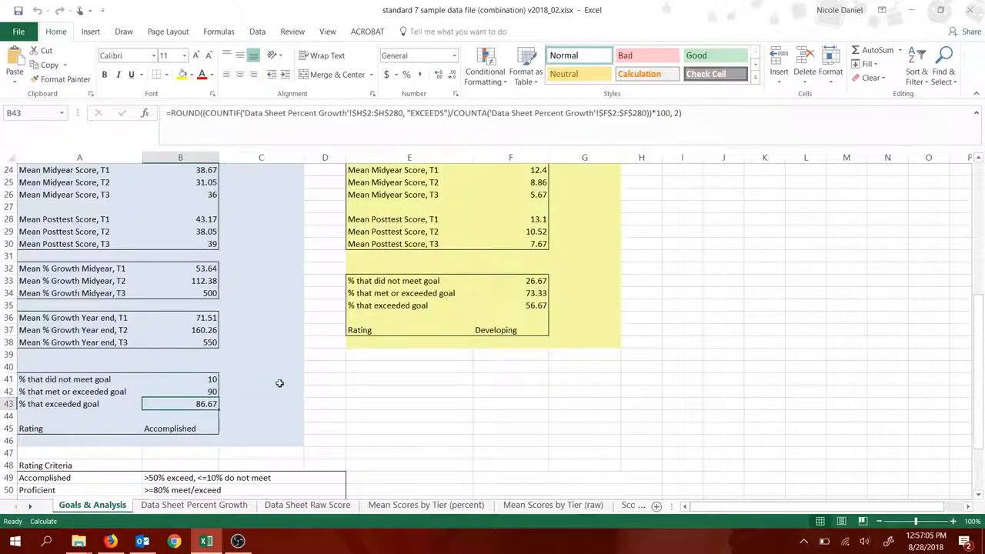
click(180, 379)
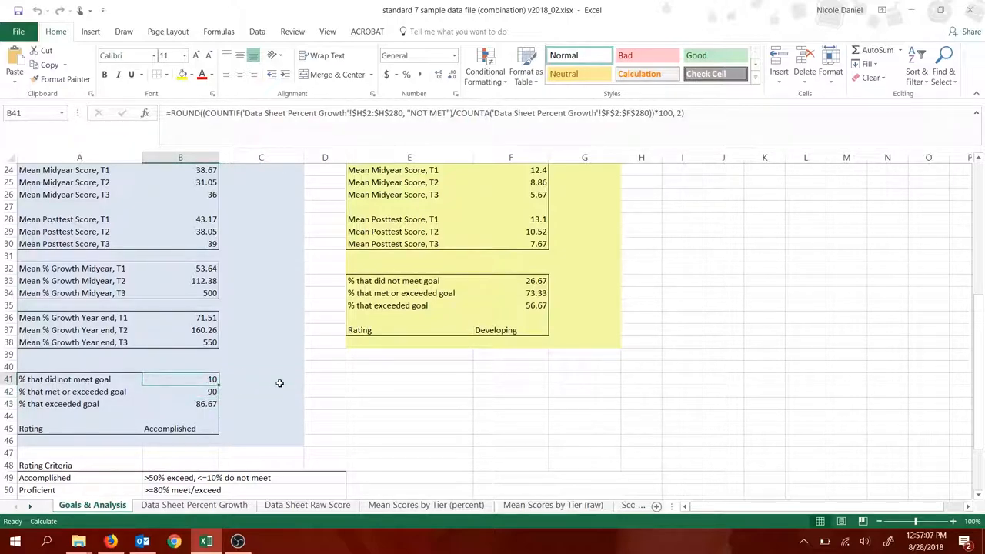
click(180, 404)
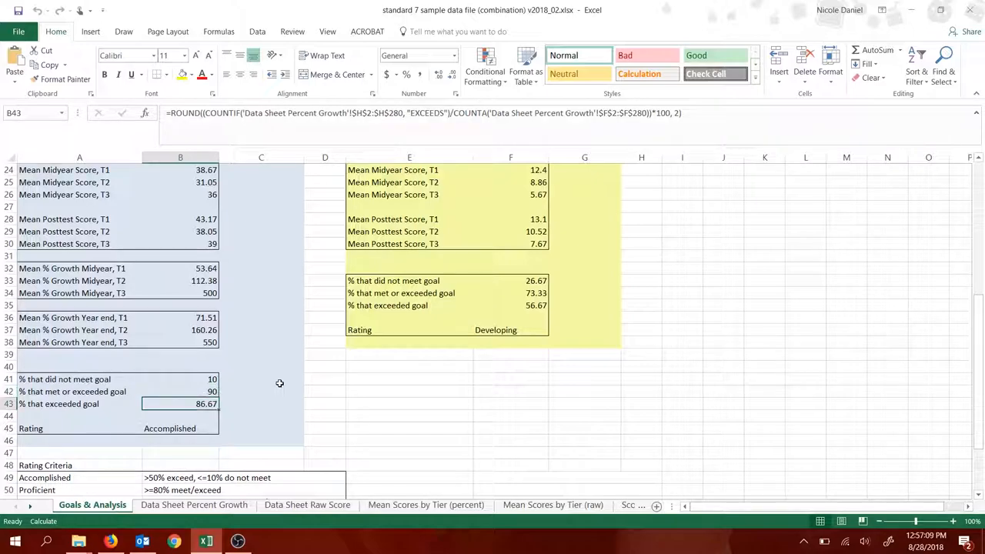
click(181, 379)
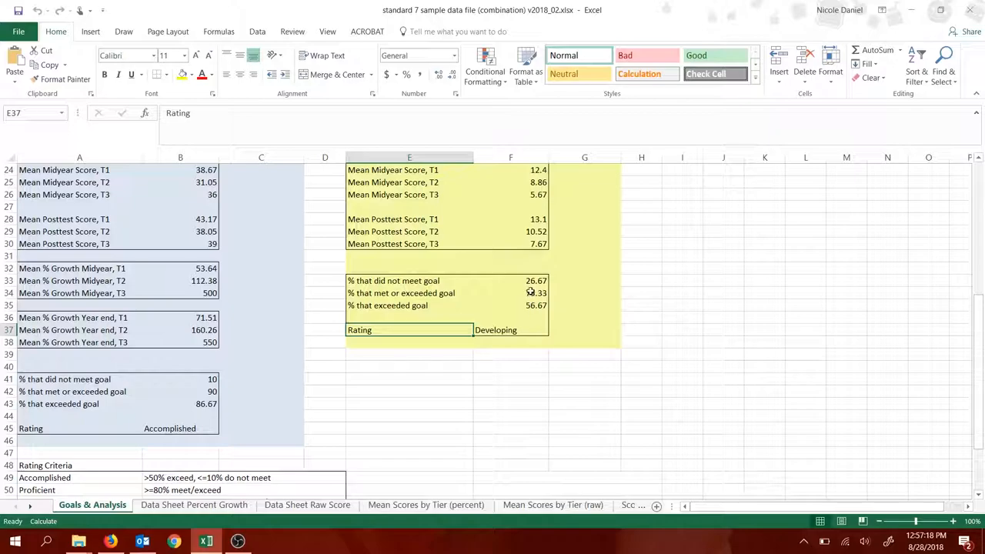
click(510, 280)
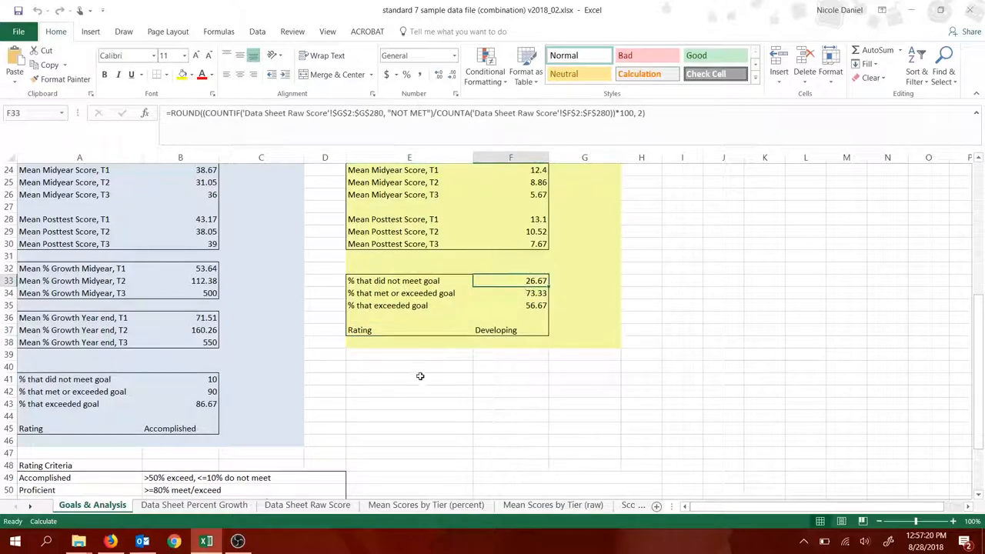
scroll(down, 3)
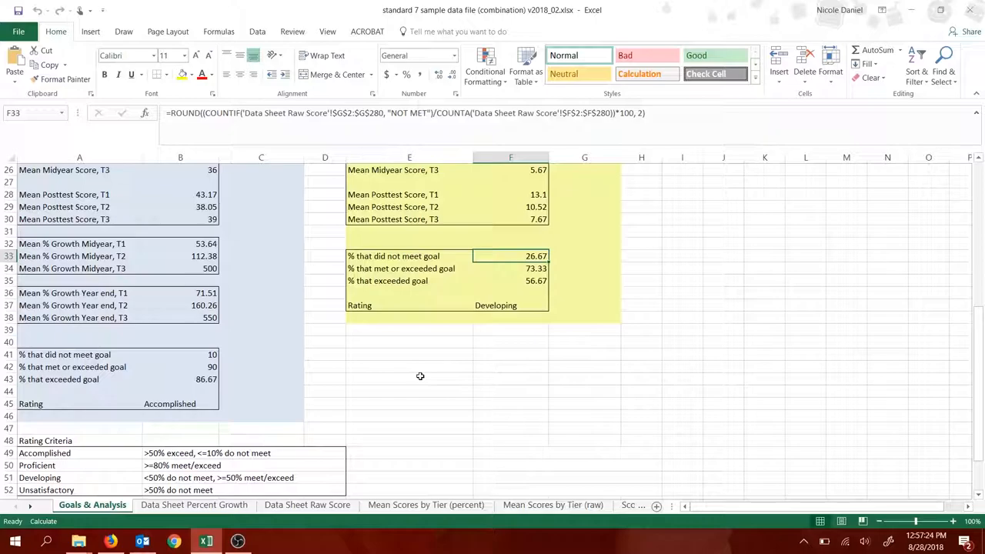
click(510, 268)
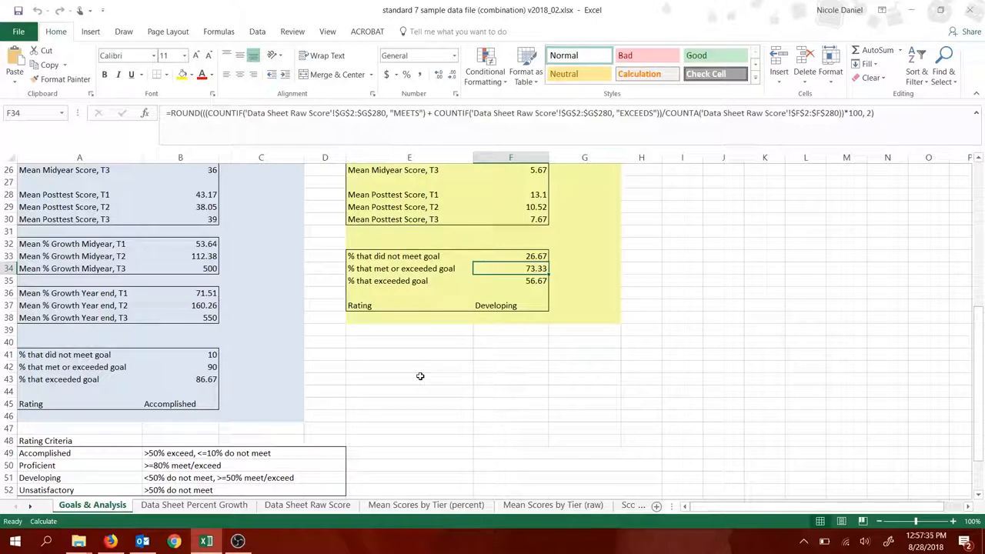
scroll(up, 3)
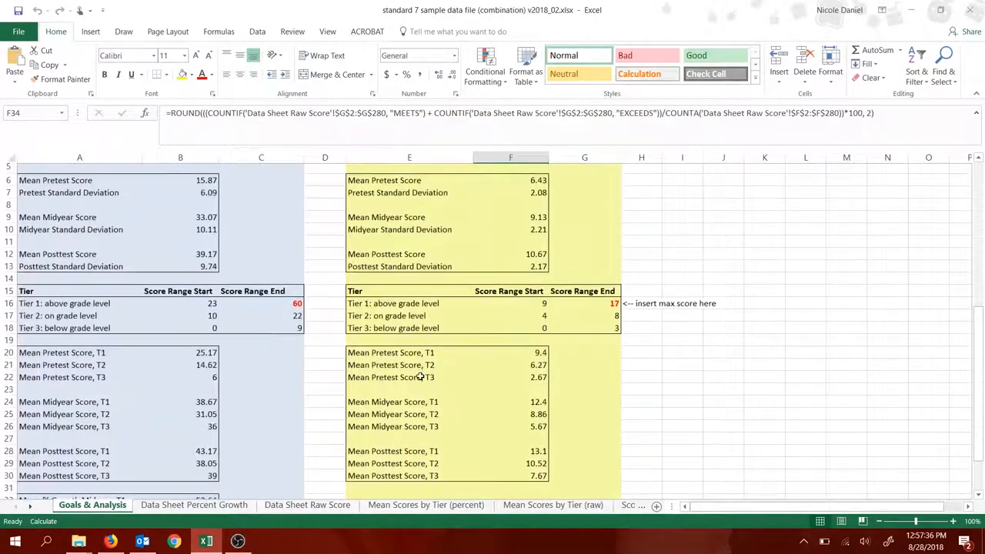